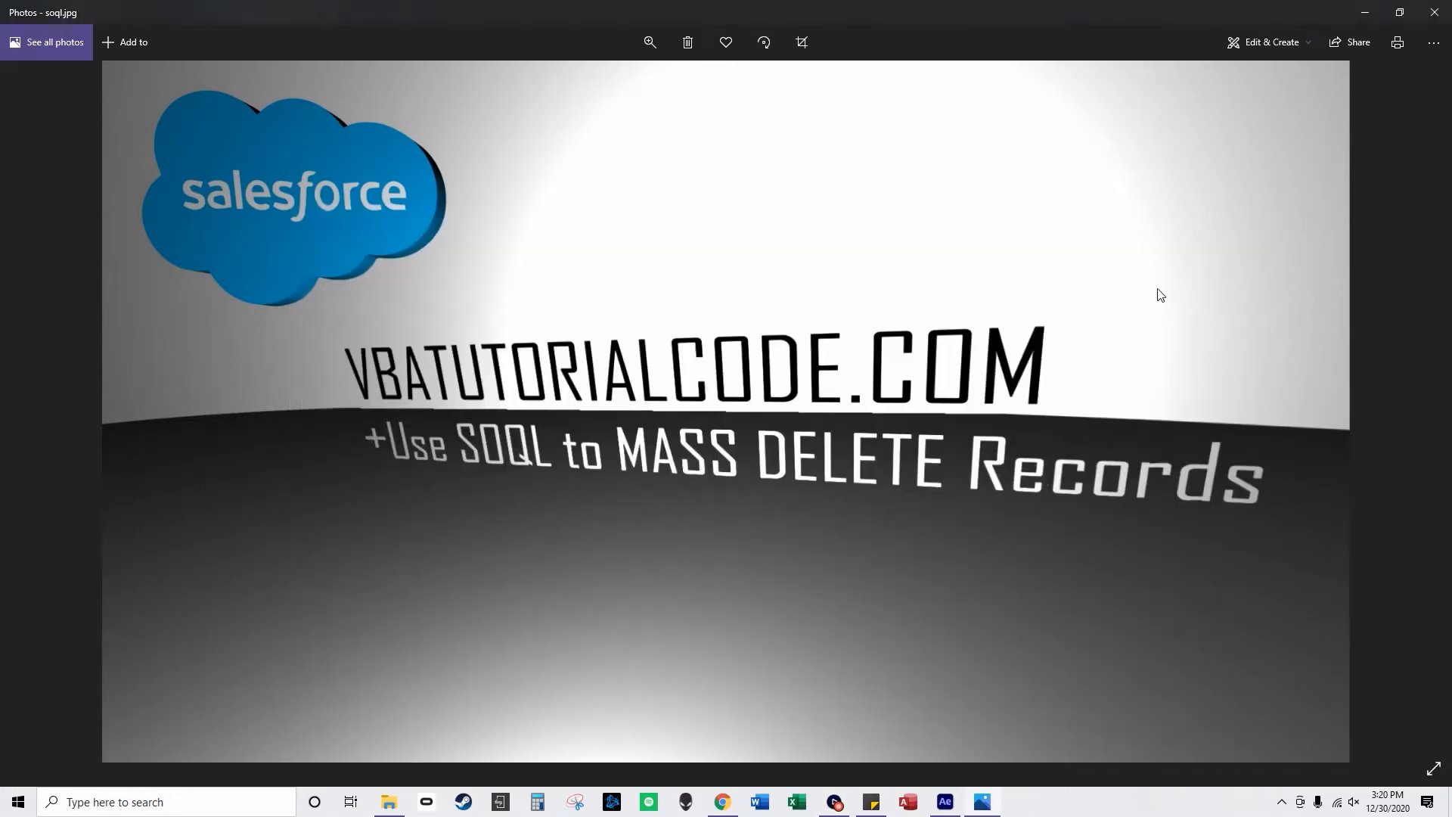
mouse_move(1009, 519)
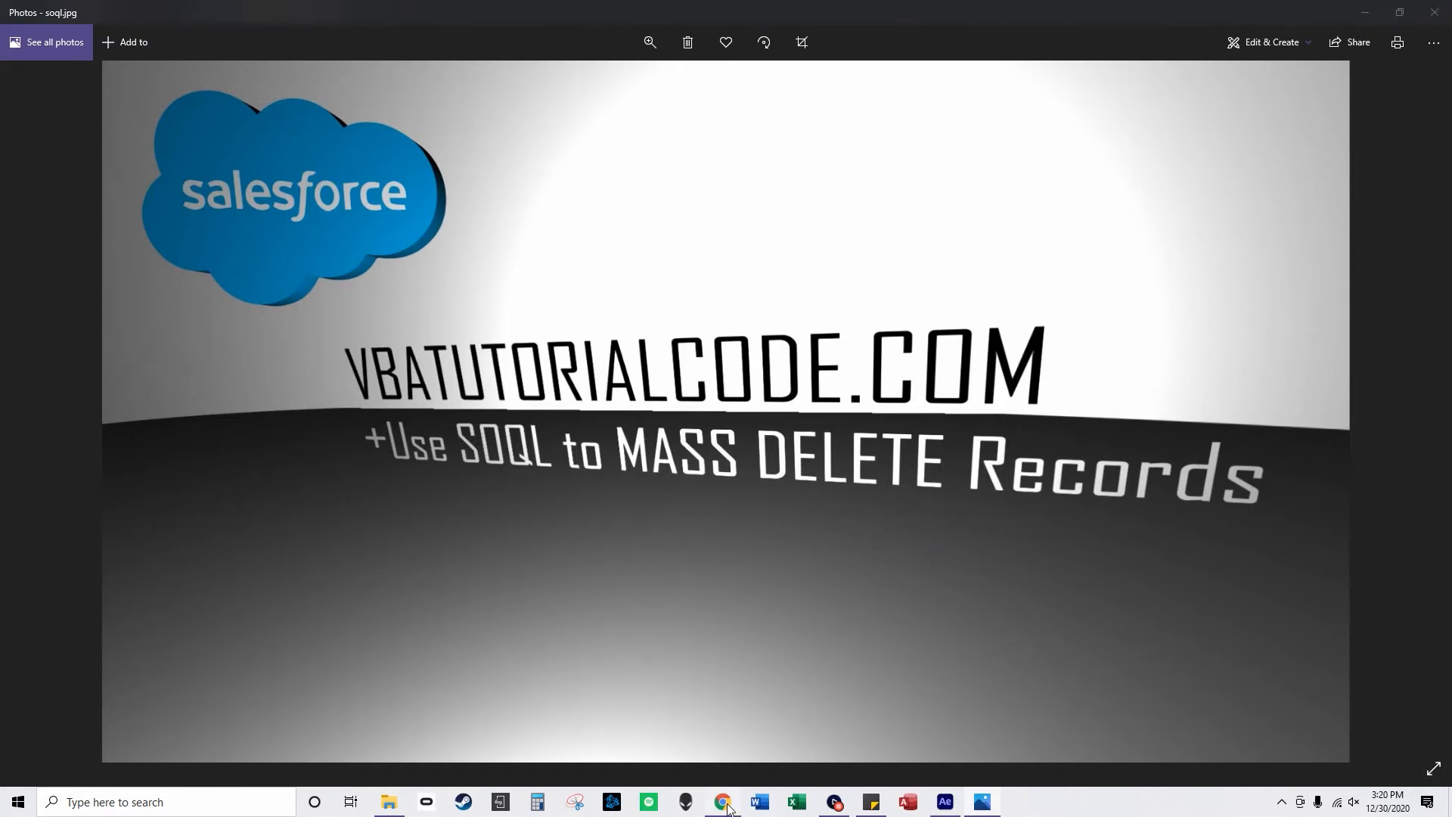
- Select all 85 invoice records in the Invoices list view
click(723, 802)
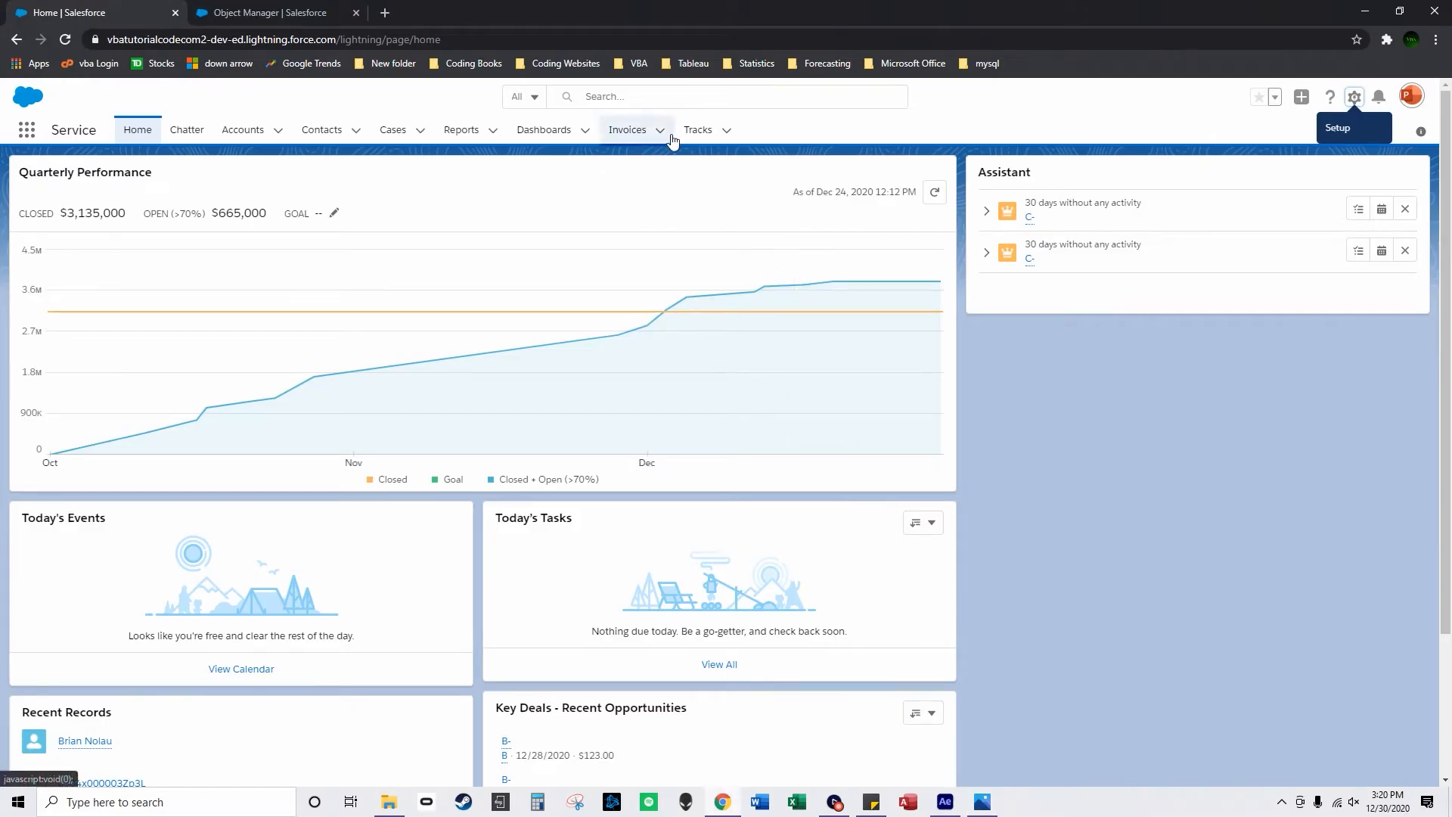
click(628, 130)
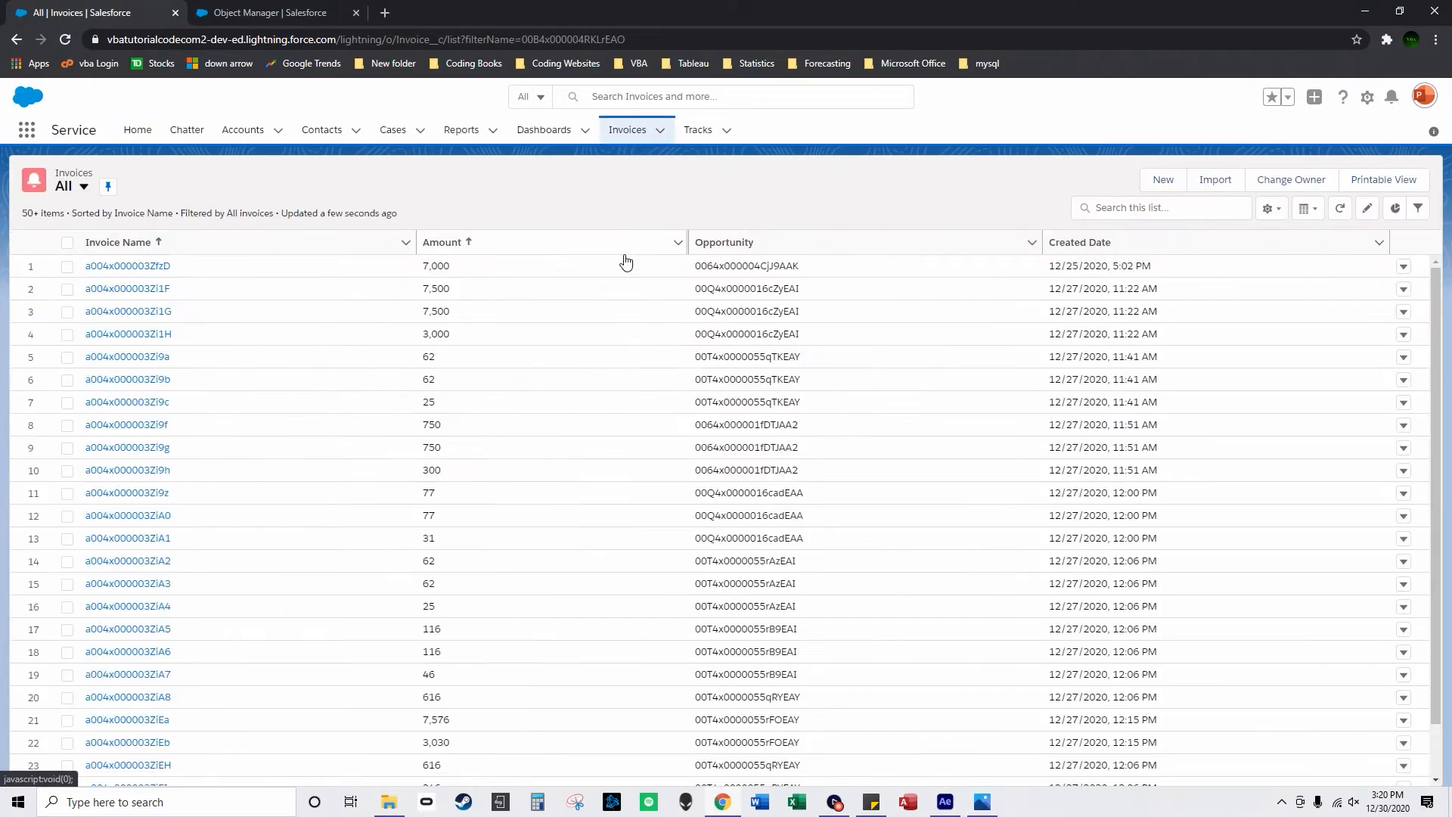
scroll(down, 3)
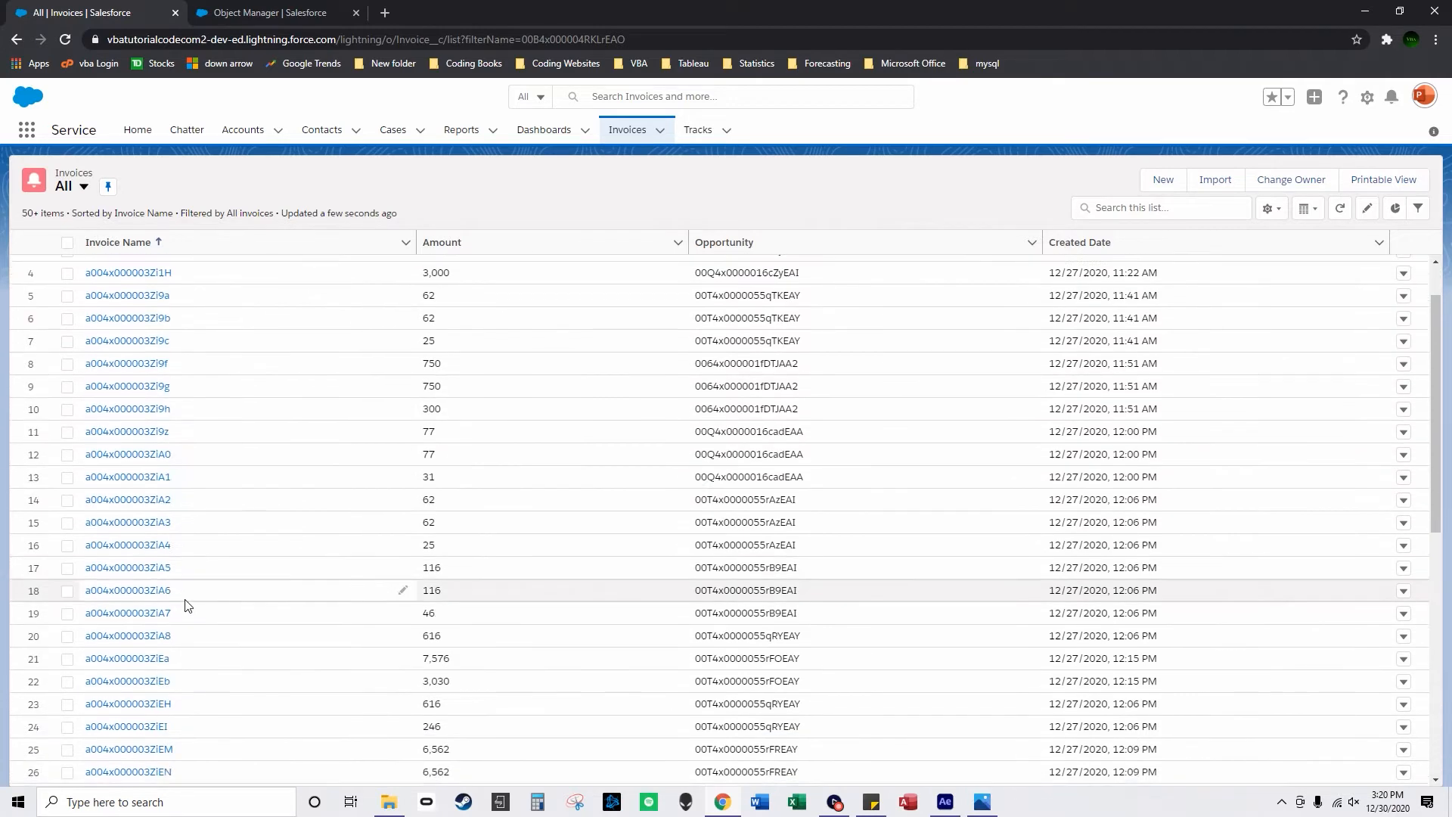
scroll(down, 3)
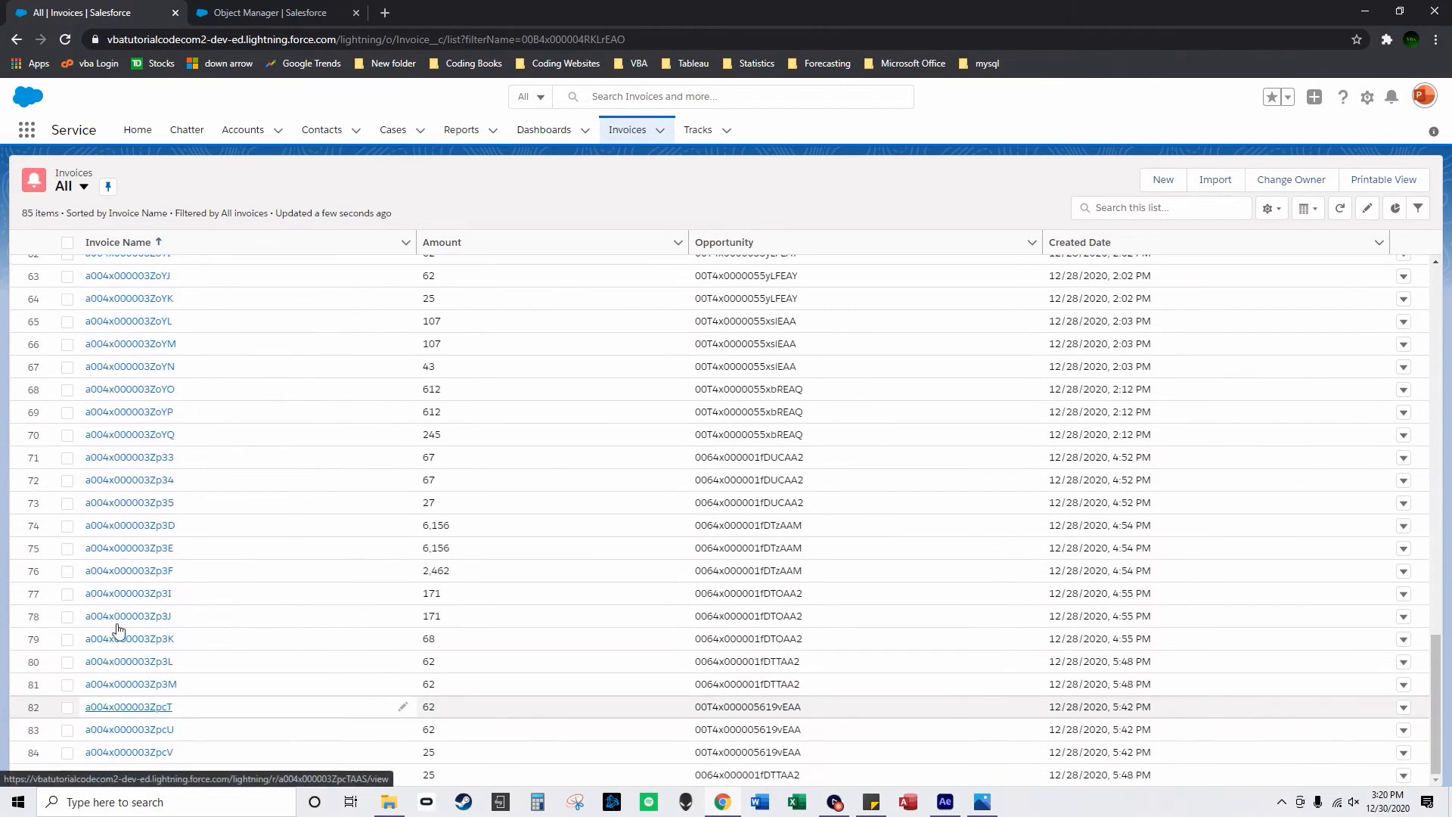
click(66, 242)
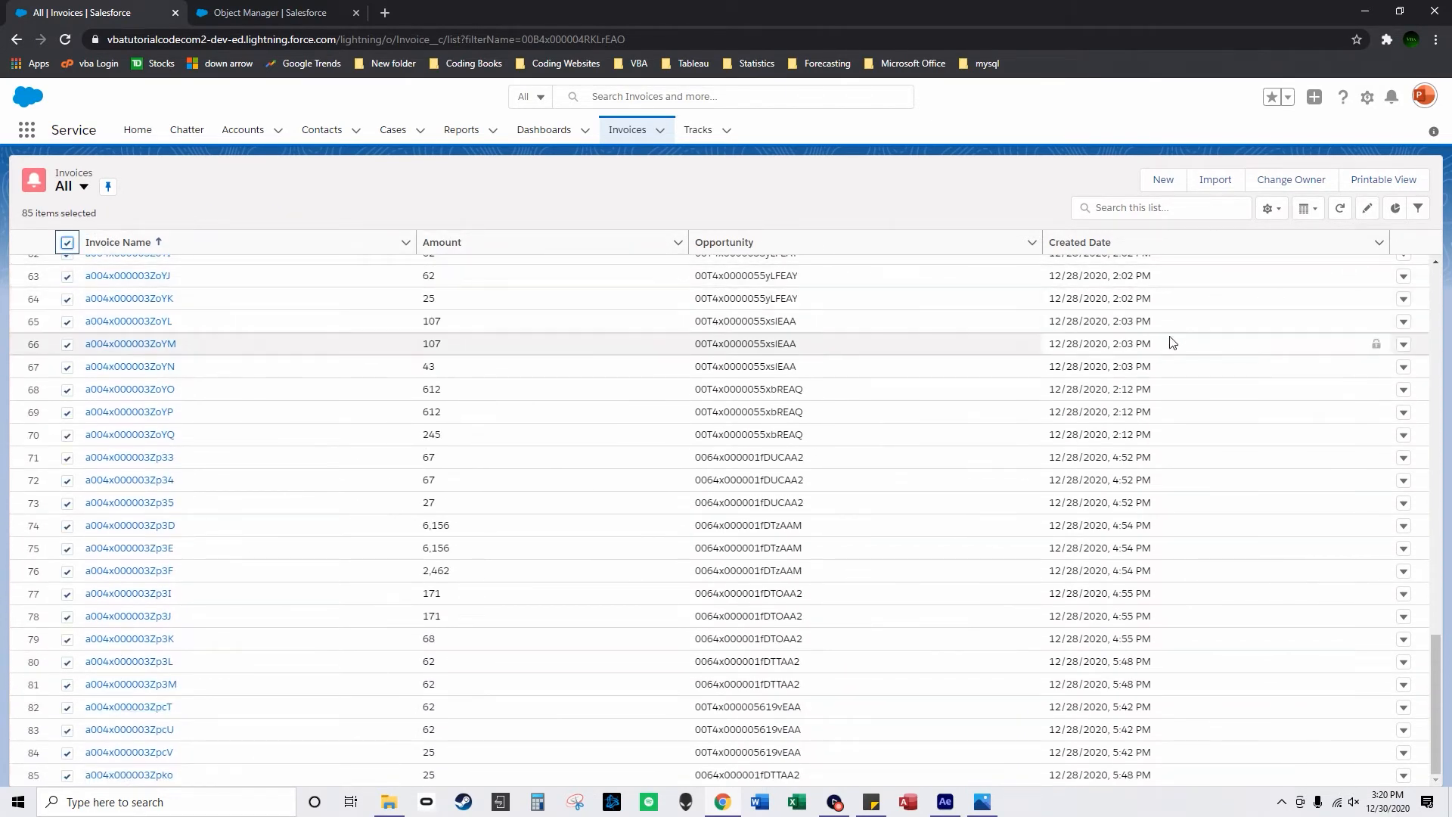
scroll(up, 3)
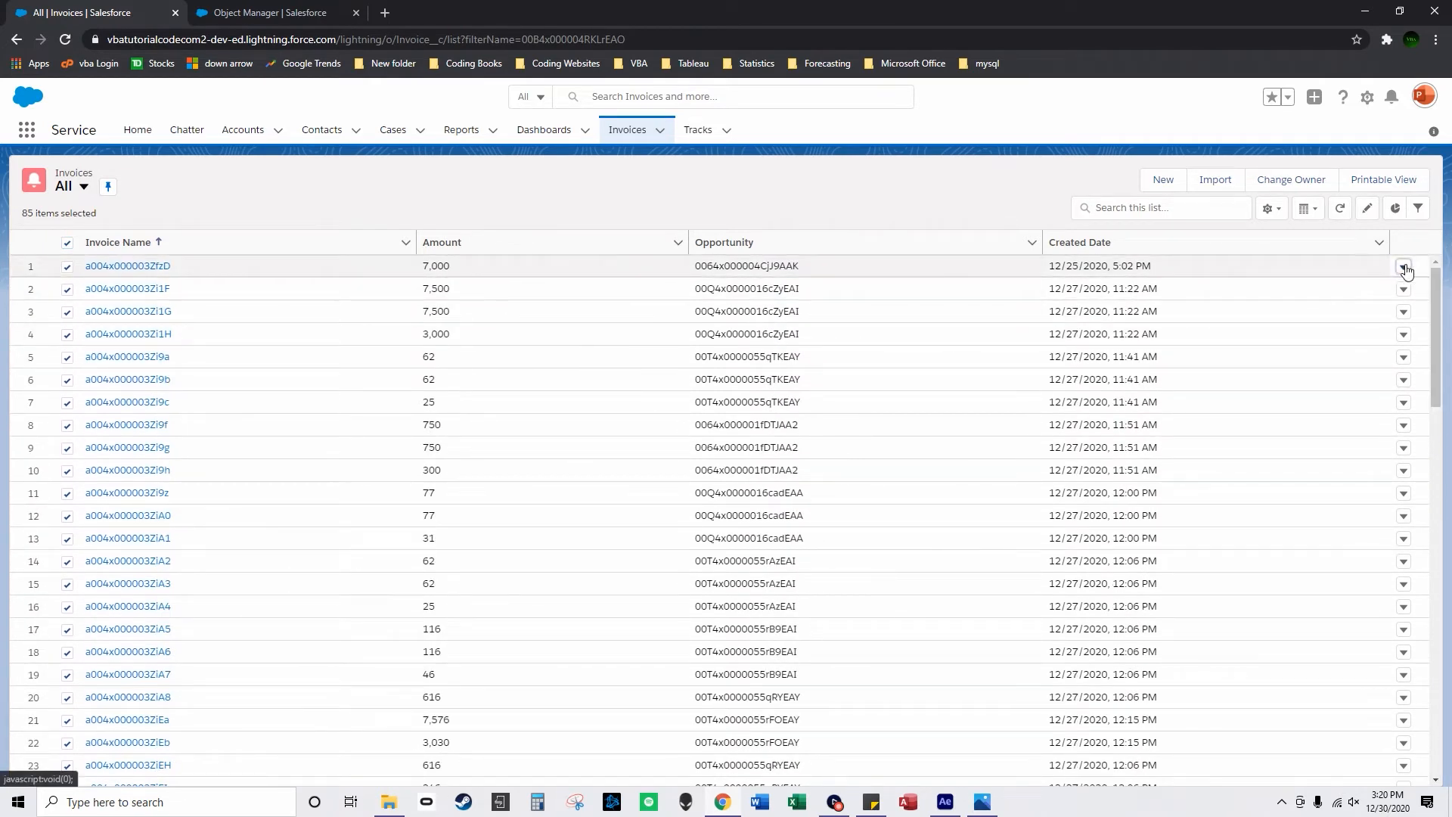
- Check the first invoice's row actions, then bring up the App Launcher
click(1402, 266)
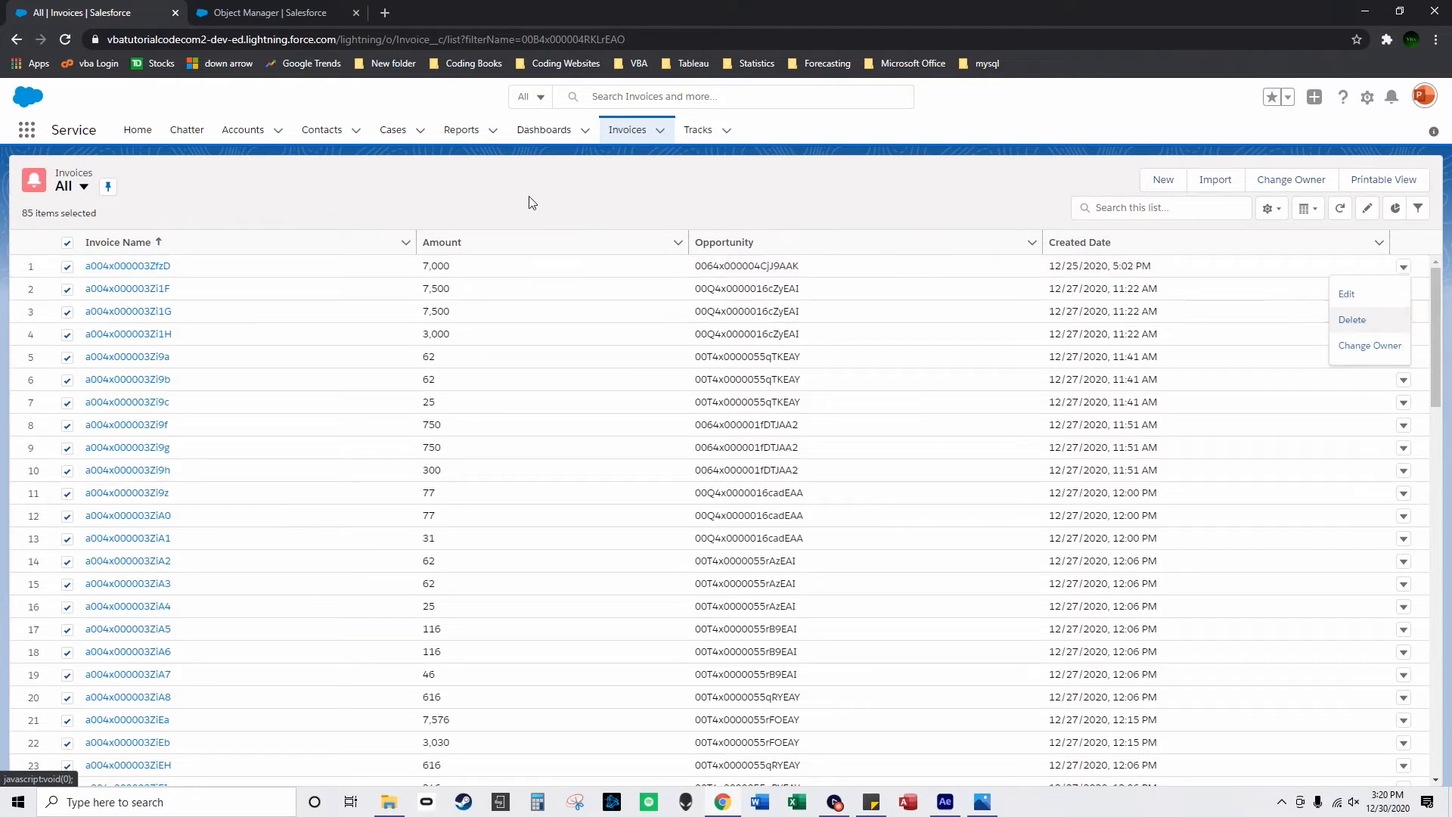
click(28, 130)
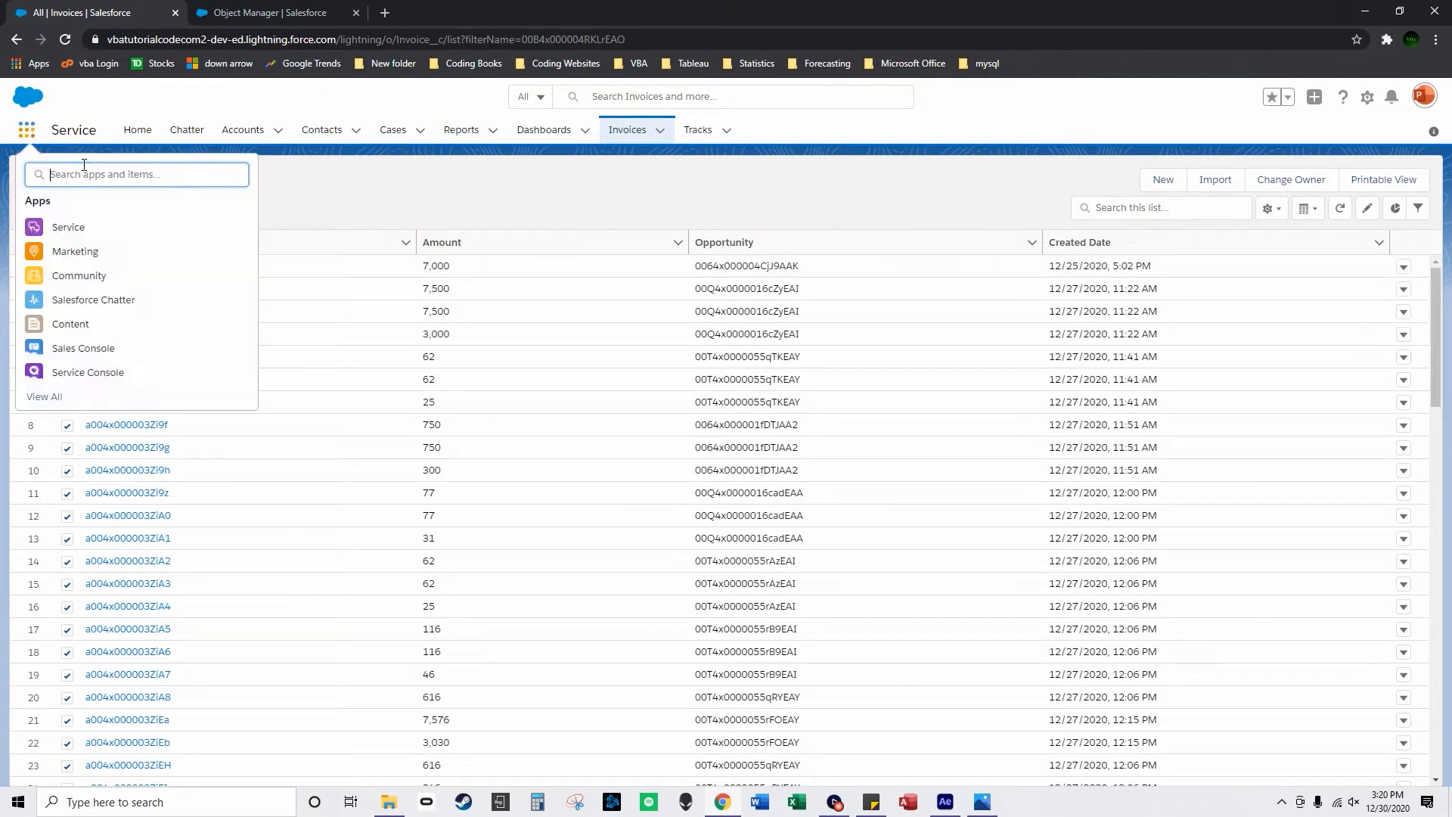
- Reach Setup's Mass Delete Records page via Quick Find 'mass'
click(270, 12)
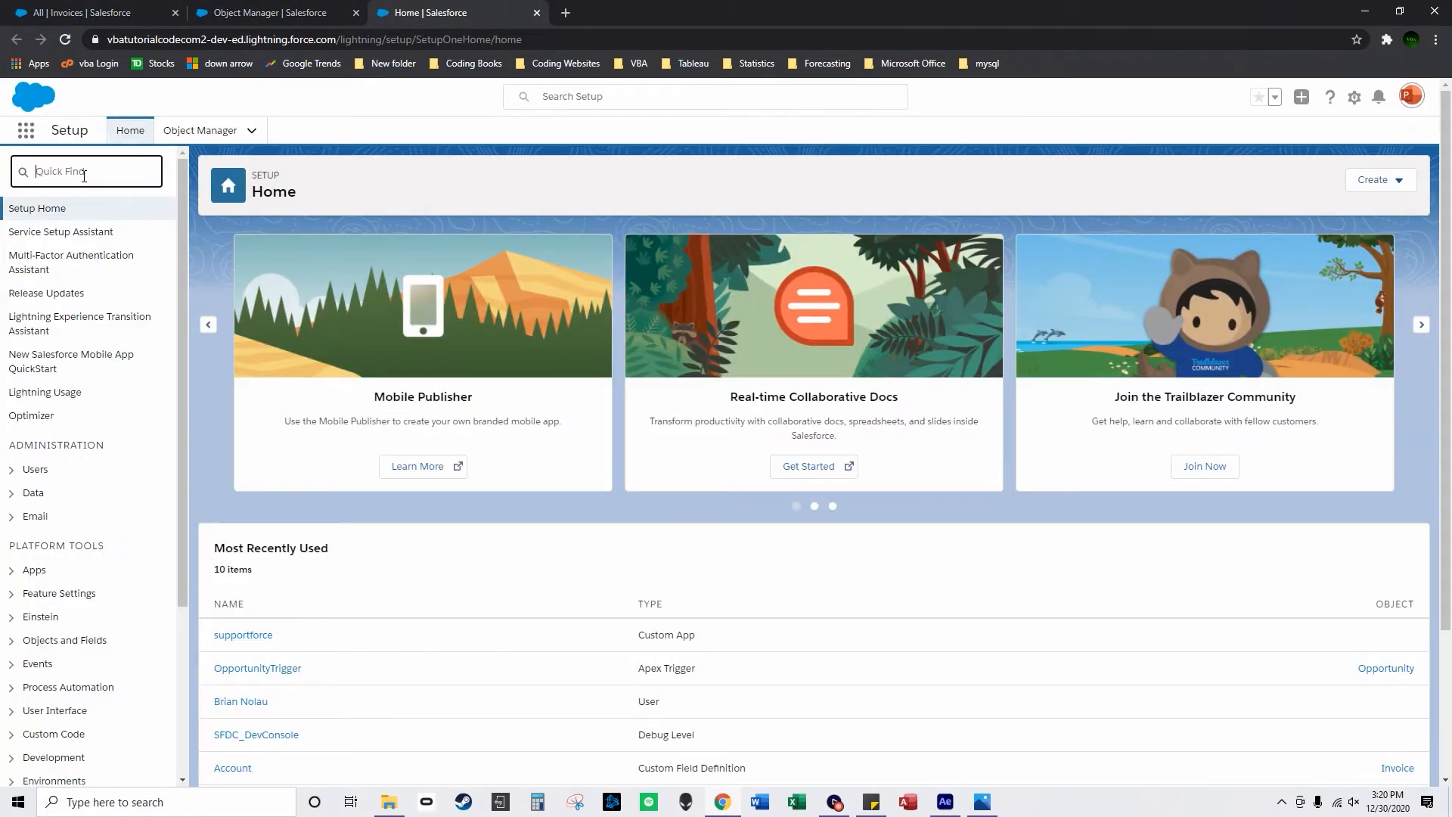
text(mass)
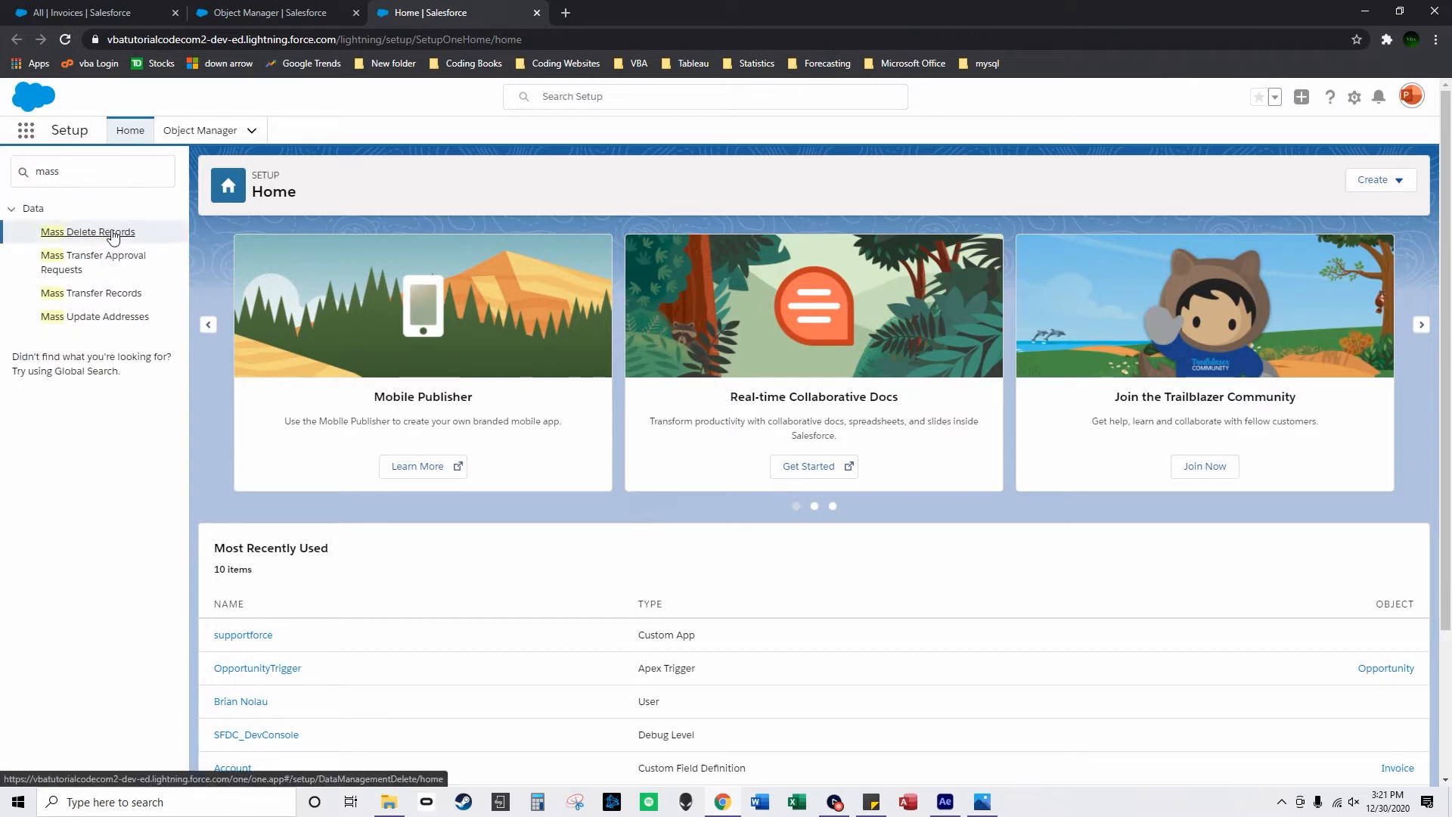
click(88, 232)
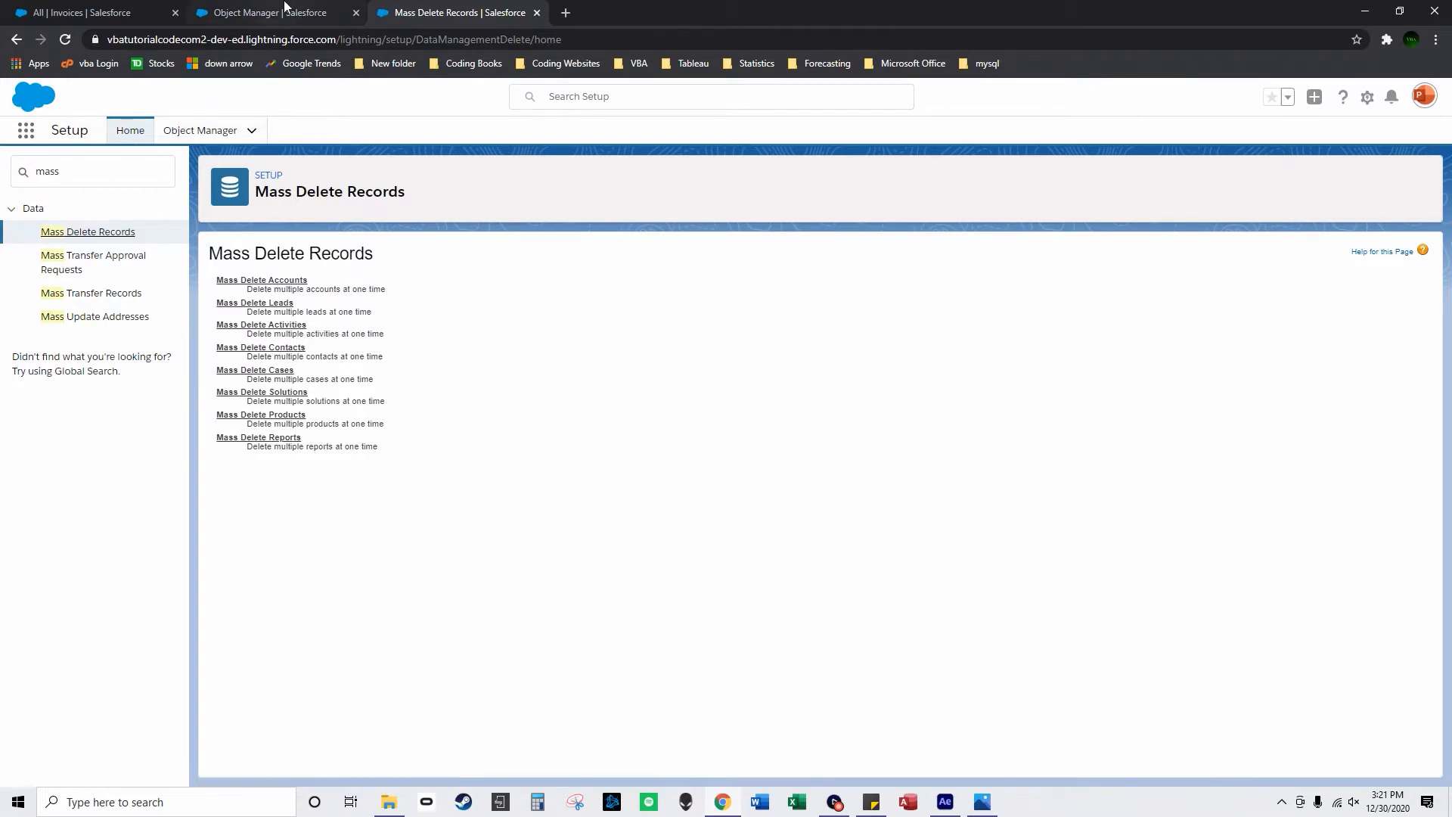
- Confirm the Invoice__c object in Object Manager and launch the Developer Console
click(269, 12)
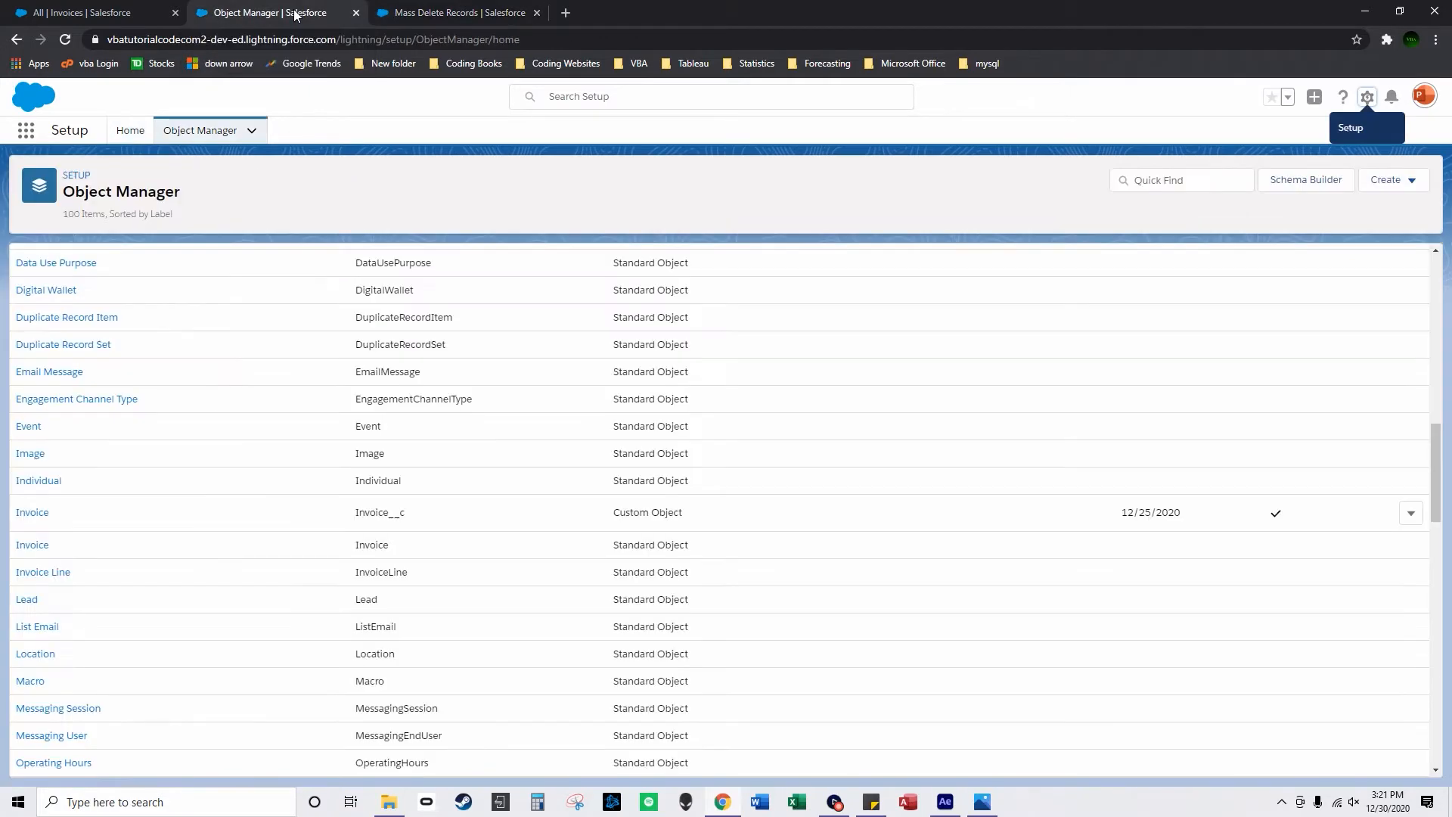
mouse_move(175, 10)
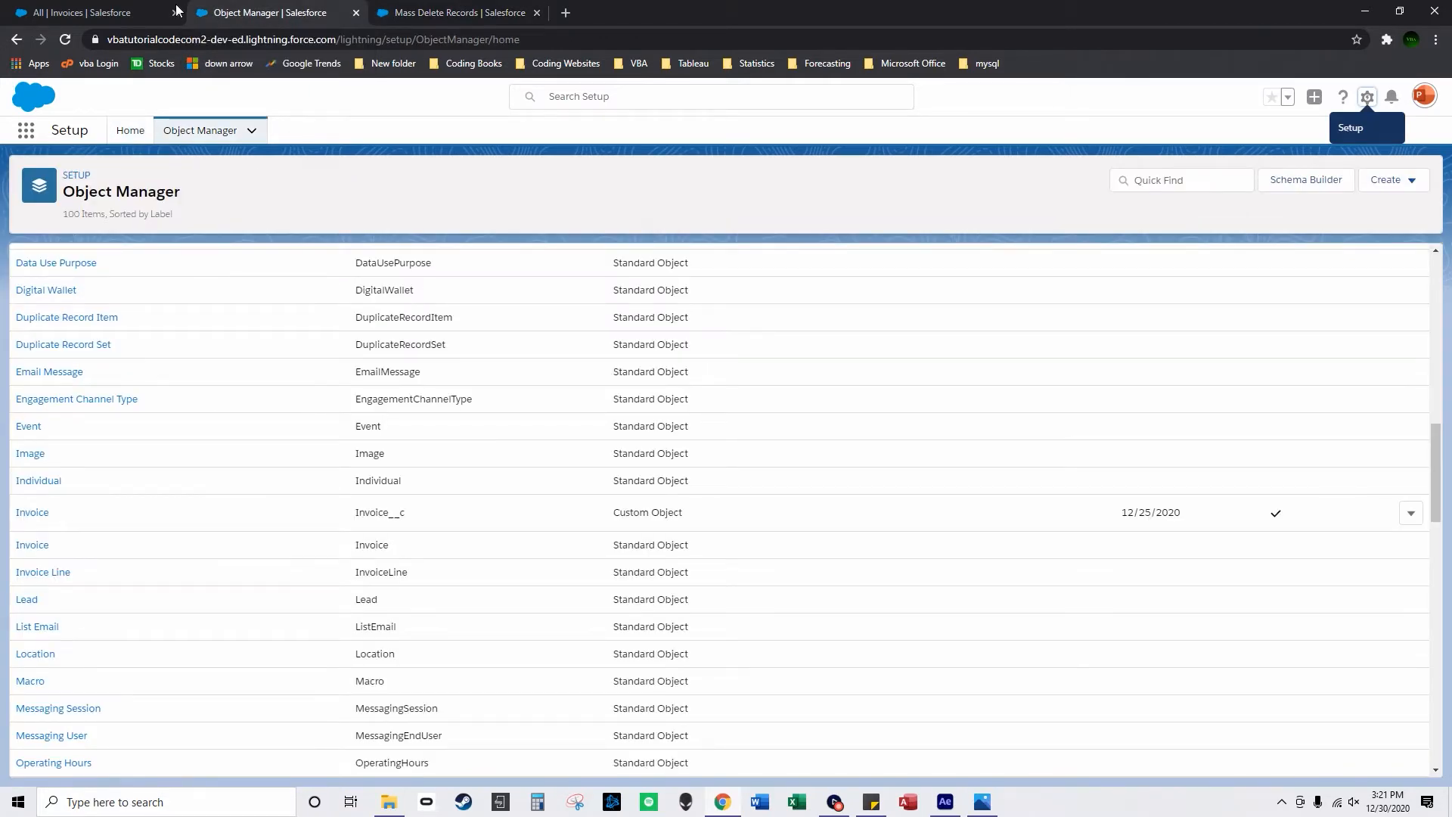
click(84, 12)
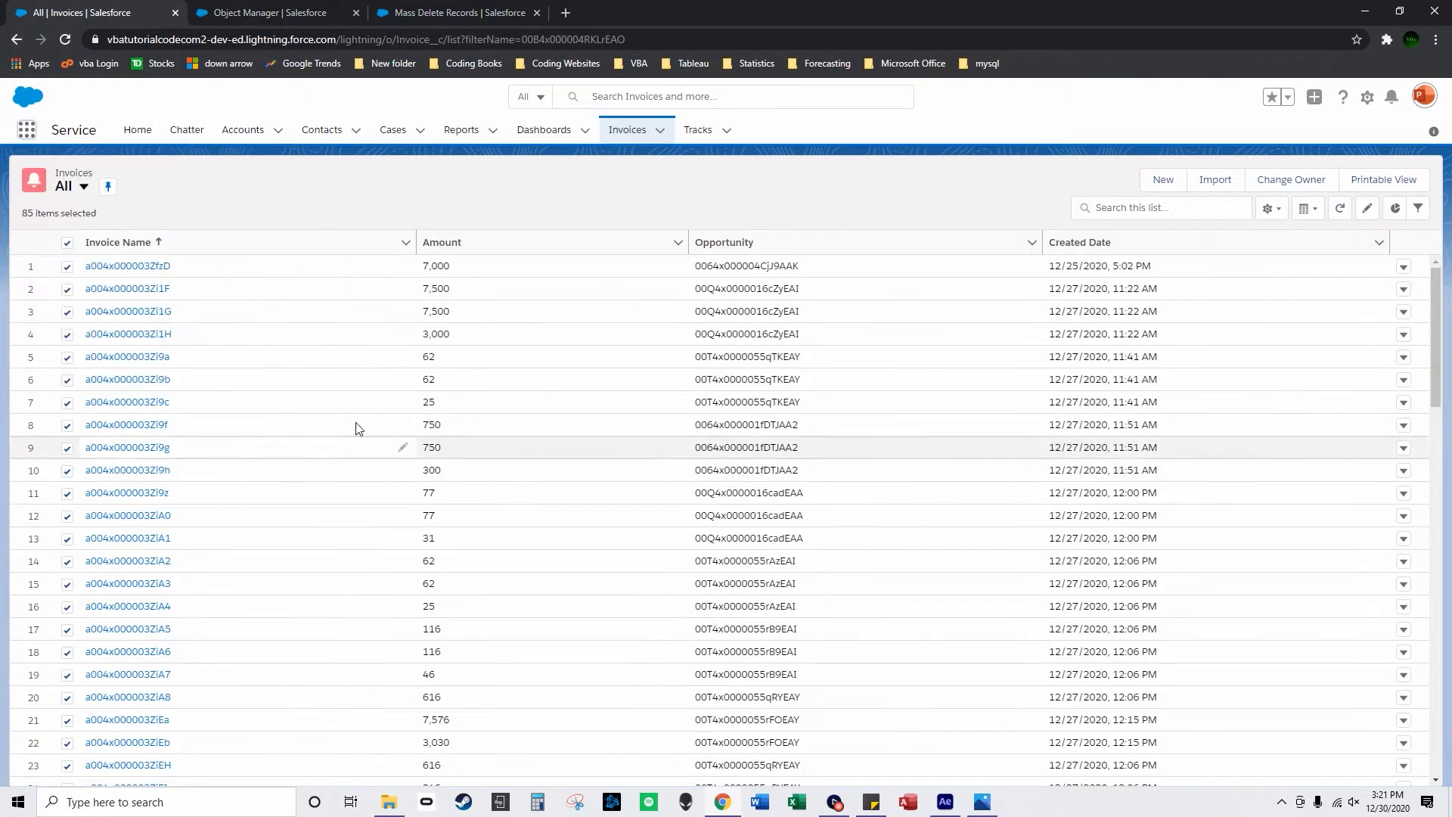
mouse_move(1104, 250)
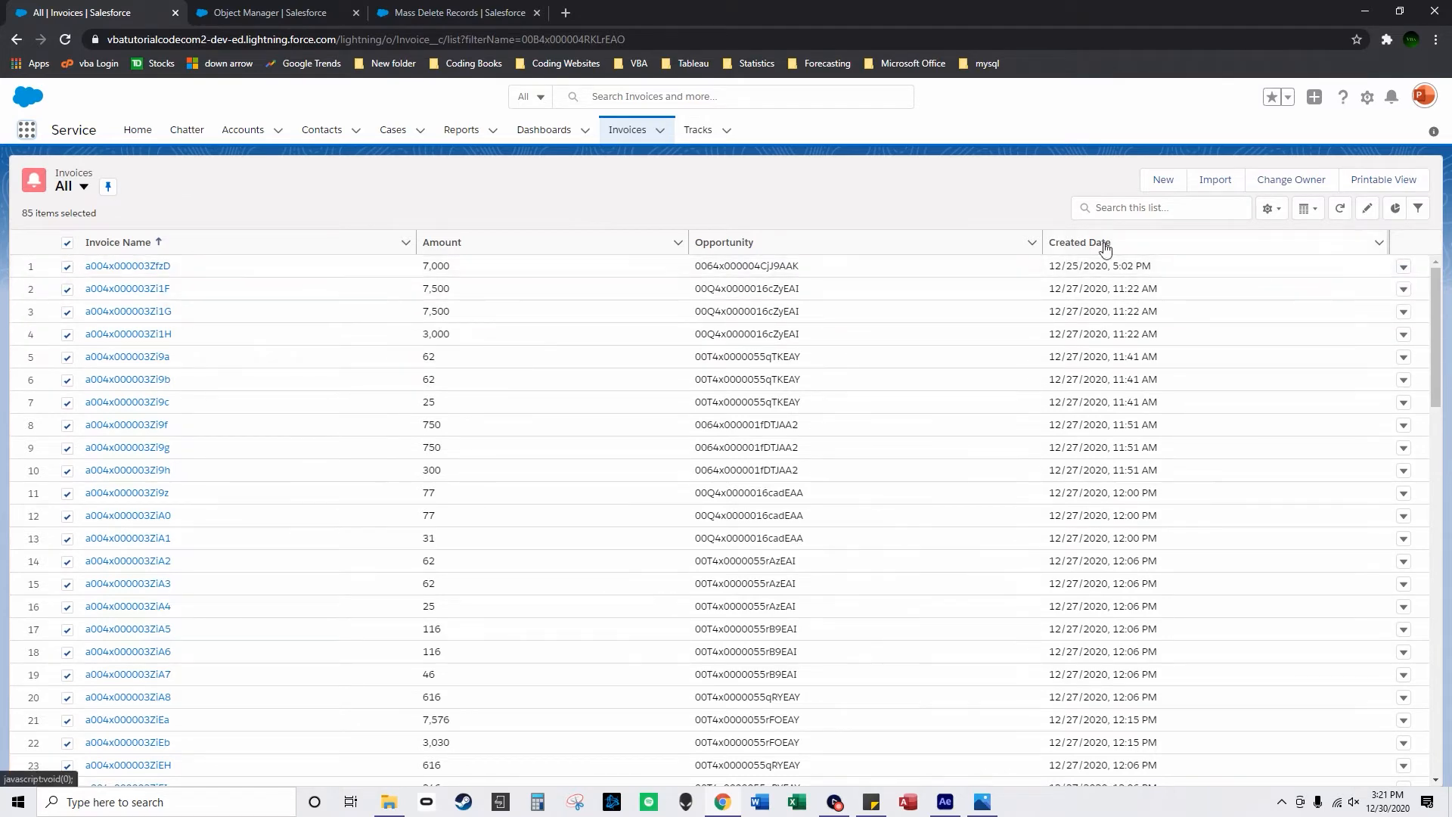
click(269, 12)
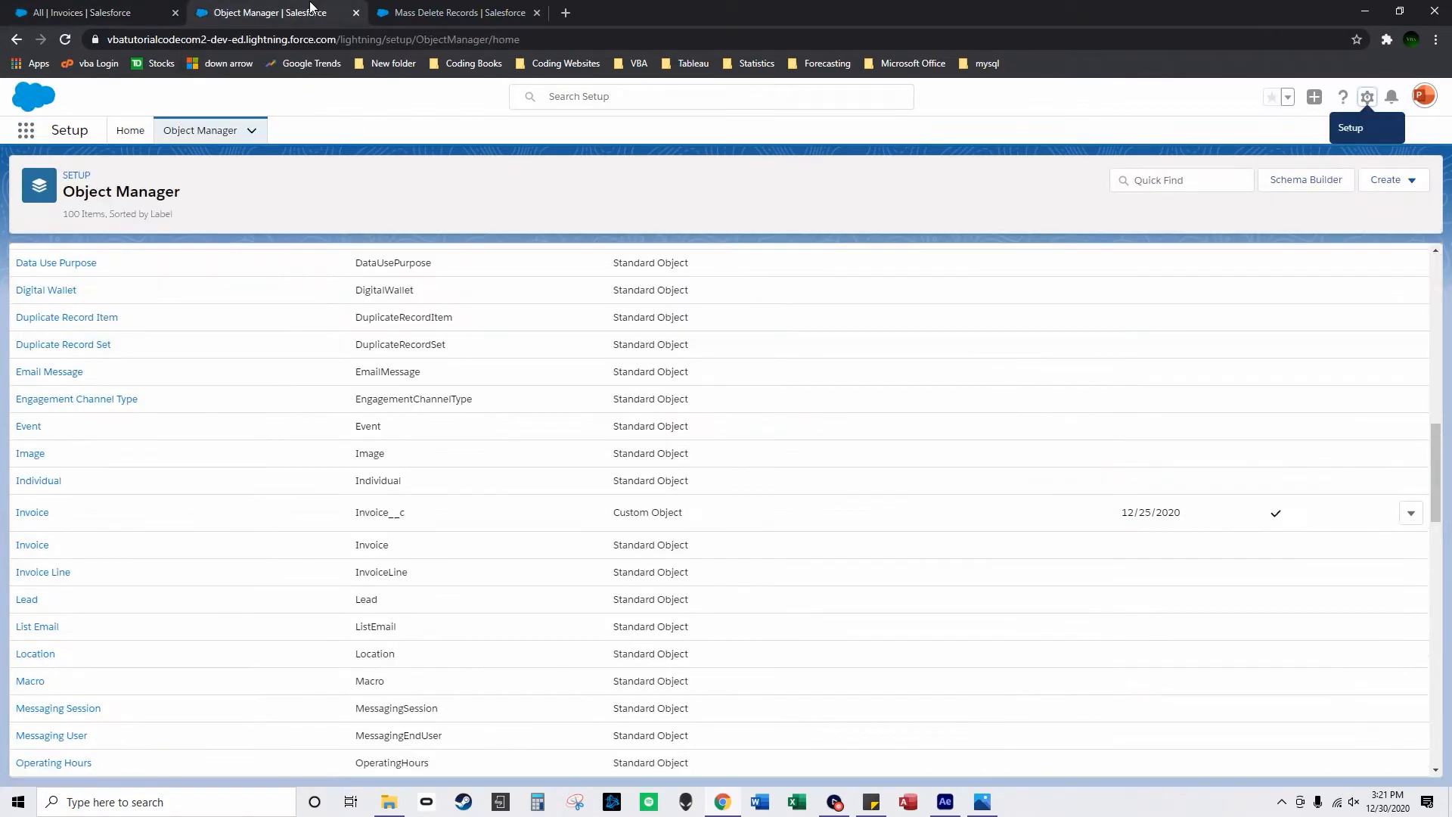
click(455, 12)
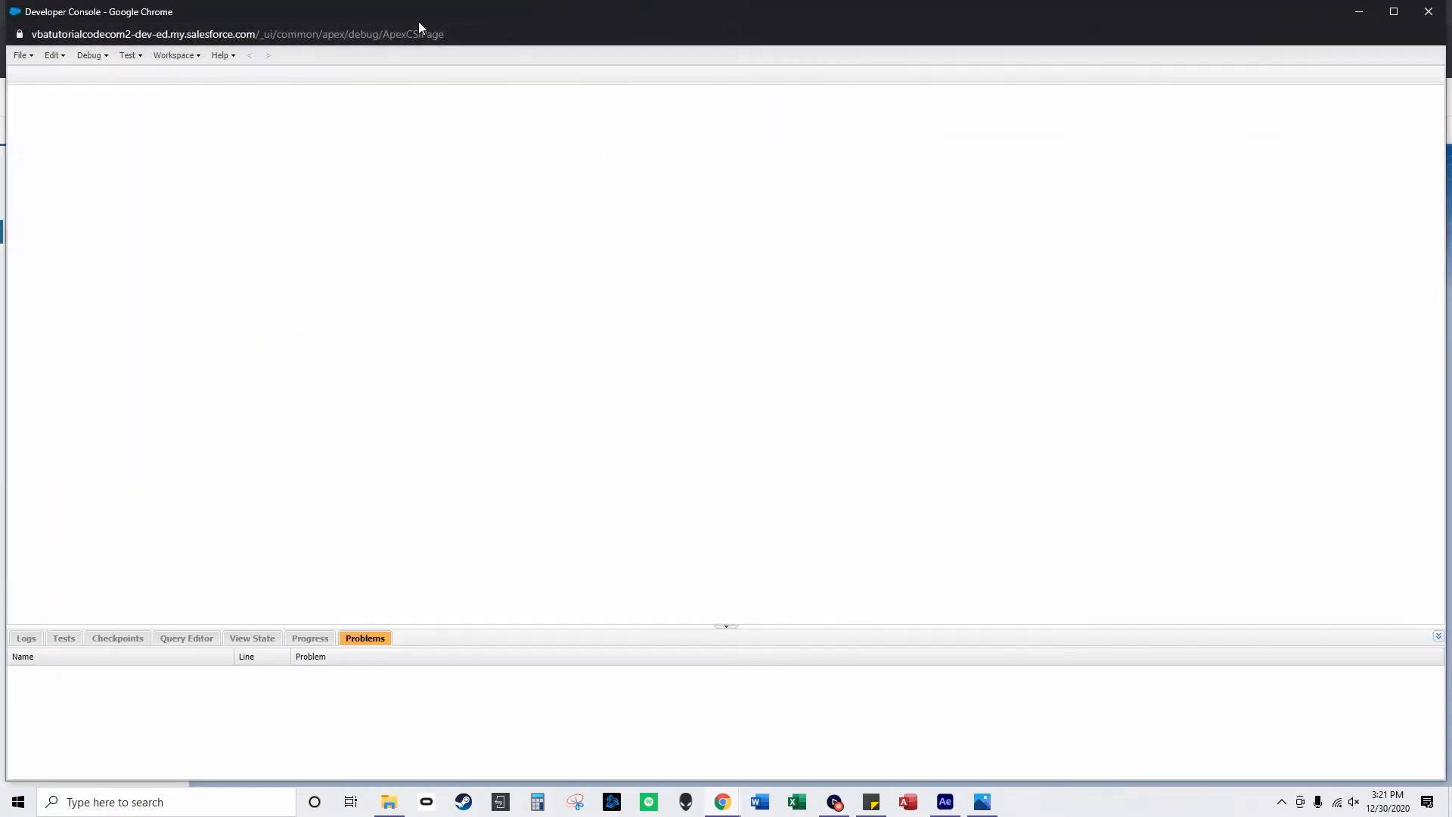
- Close the open Apex file tabs so the Query Editor is available
click(64, 74)
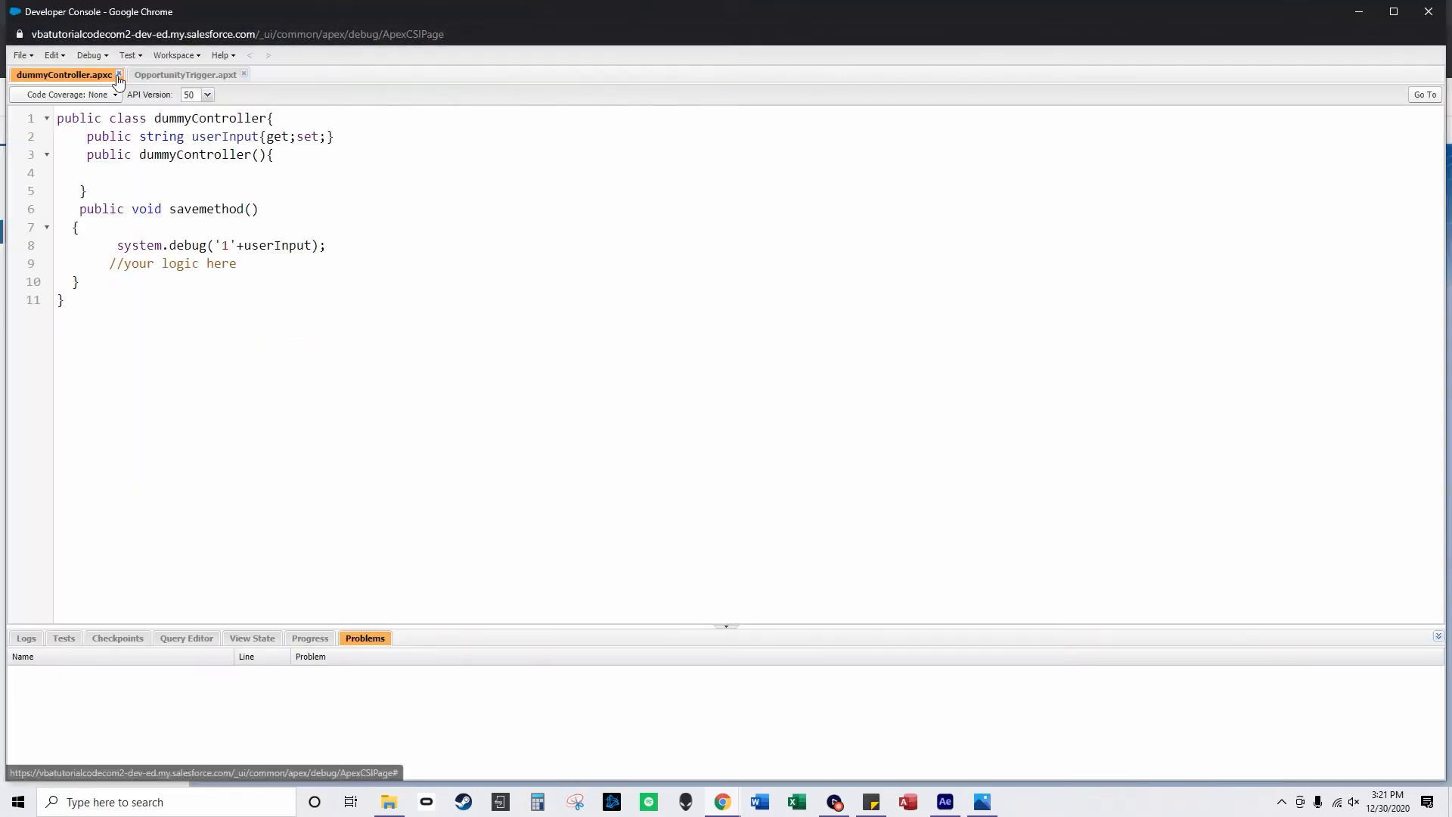
click(118, 76)
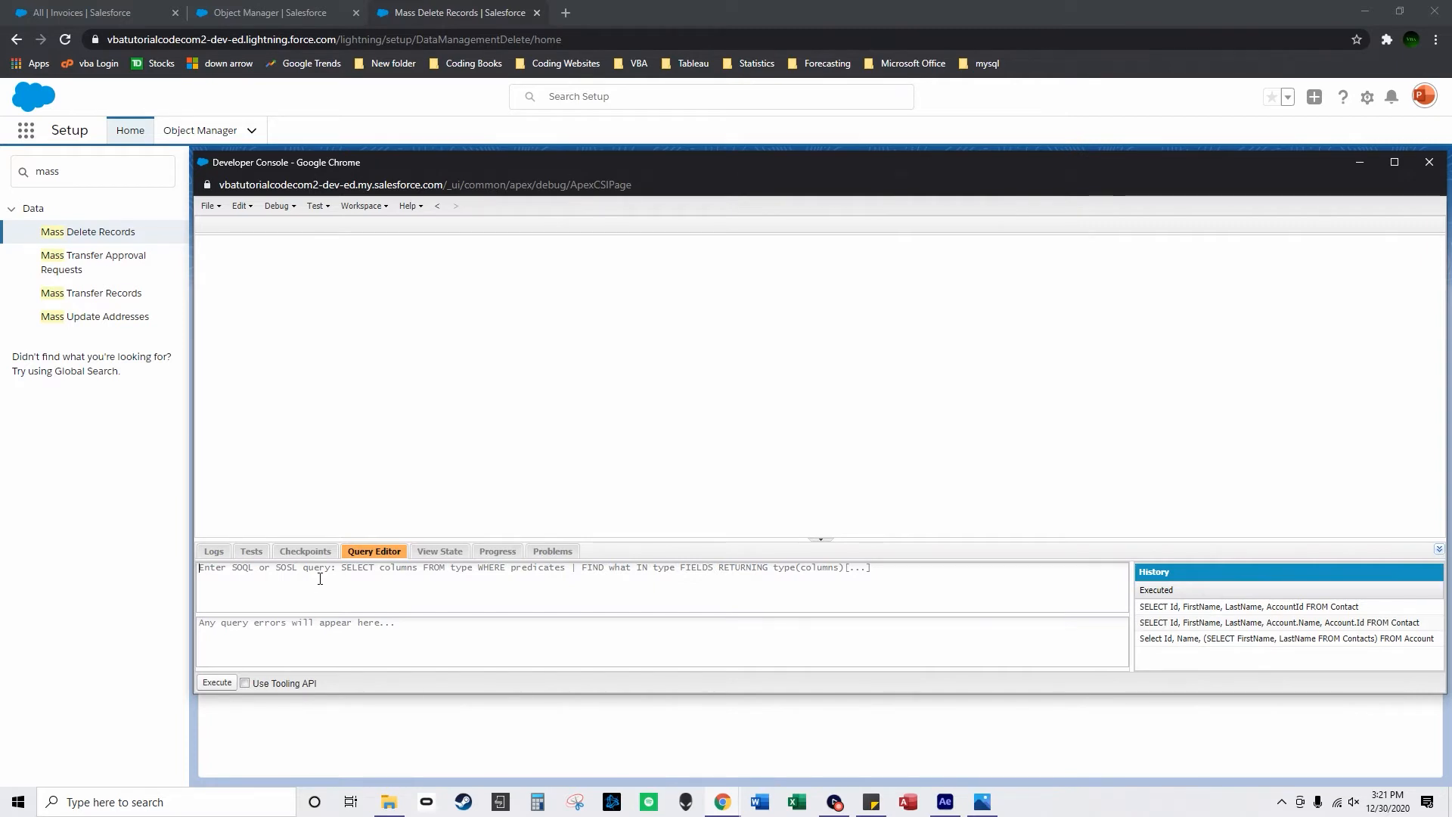
- Write 'SELECT Id, Name from Invoice__c' in the Query Editor and copy the object name
text(SELECT Id, Name from Invoice__c)
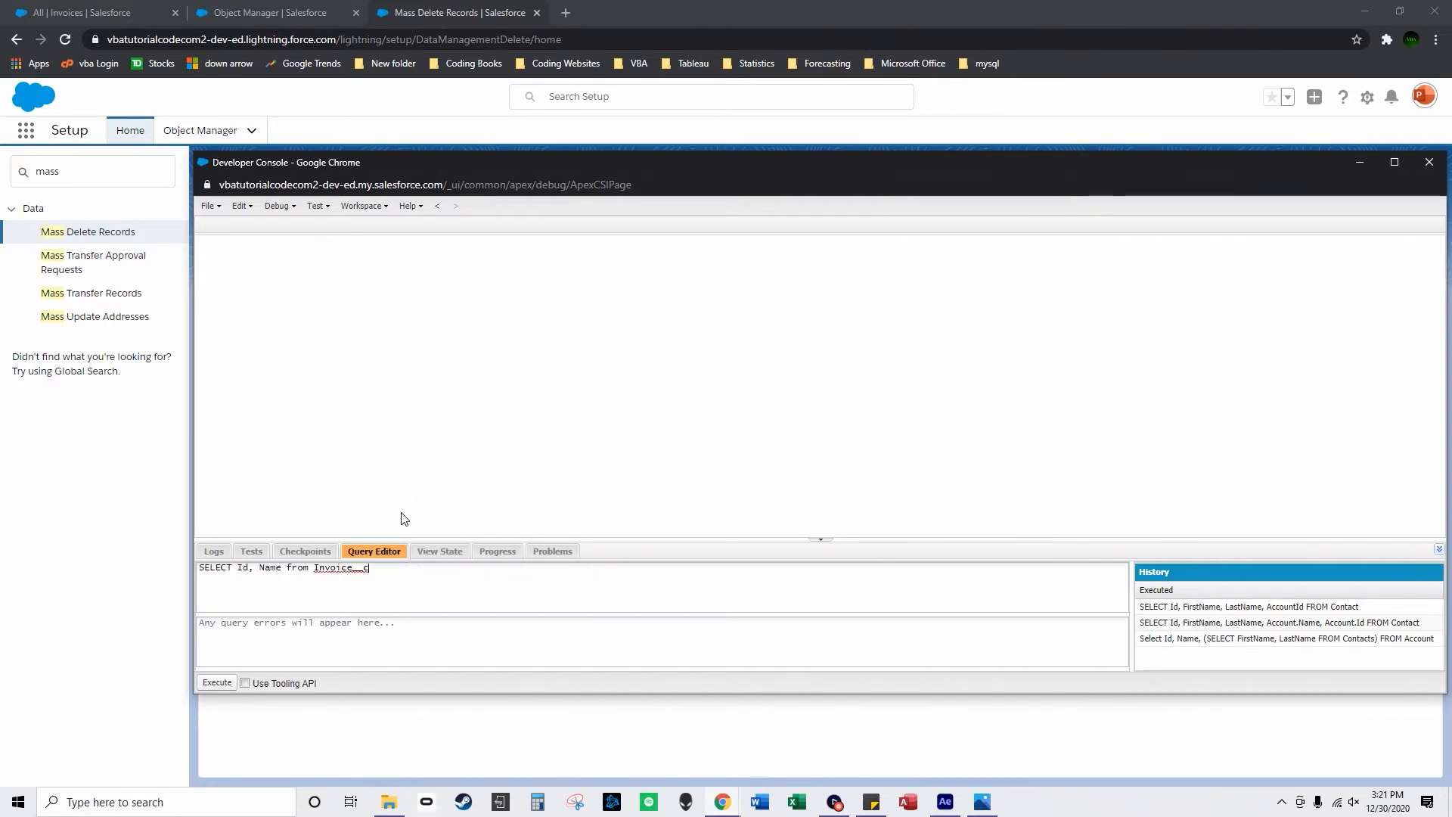
right_click(337, 568)
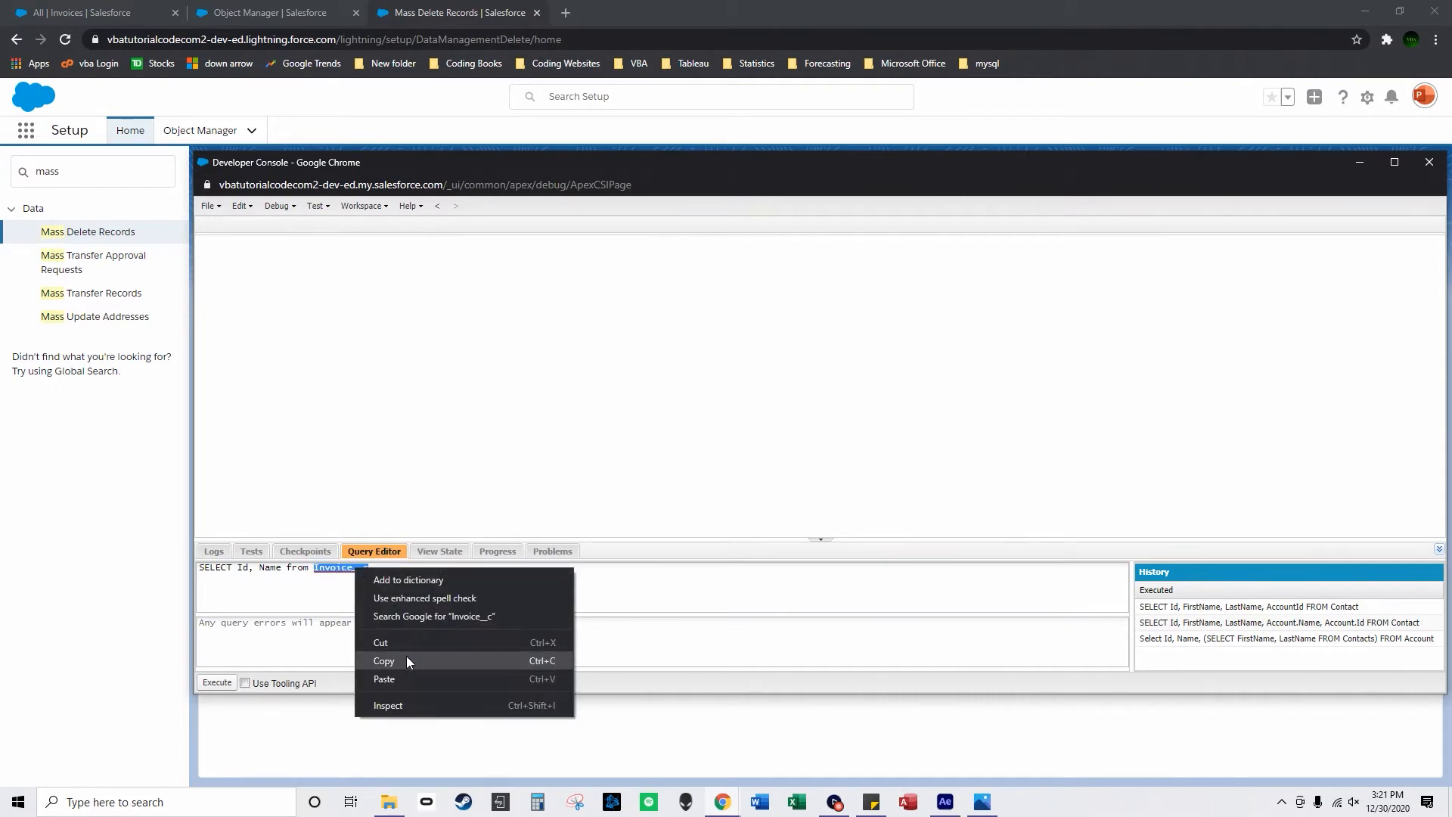
click(383, 577)
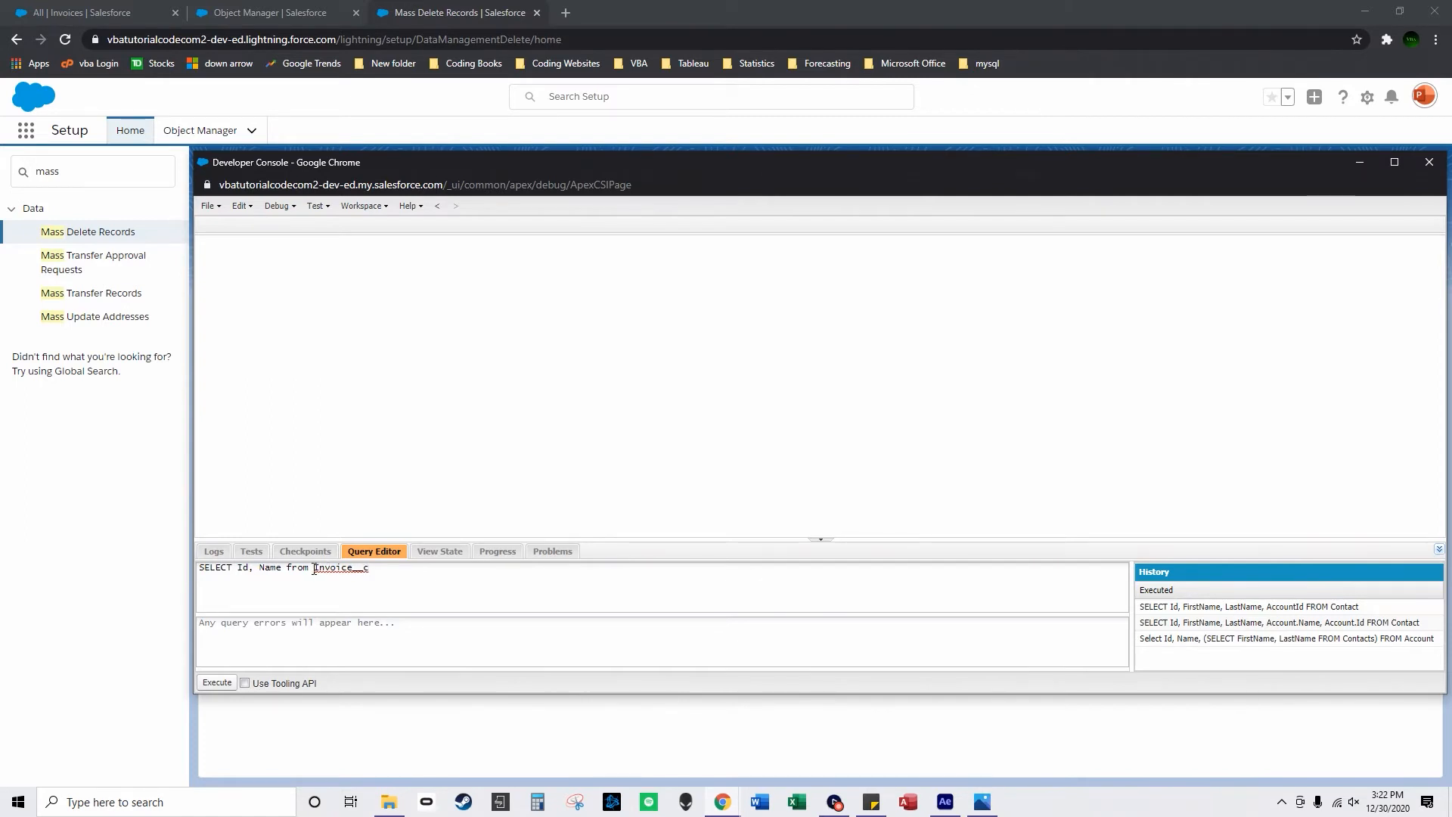
drag(236, 568, 283, 568)
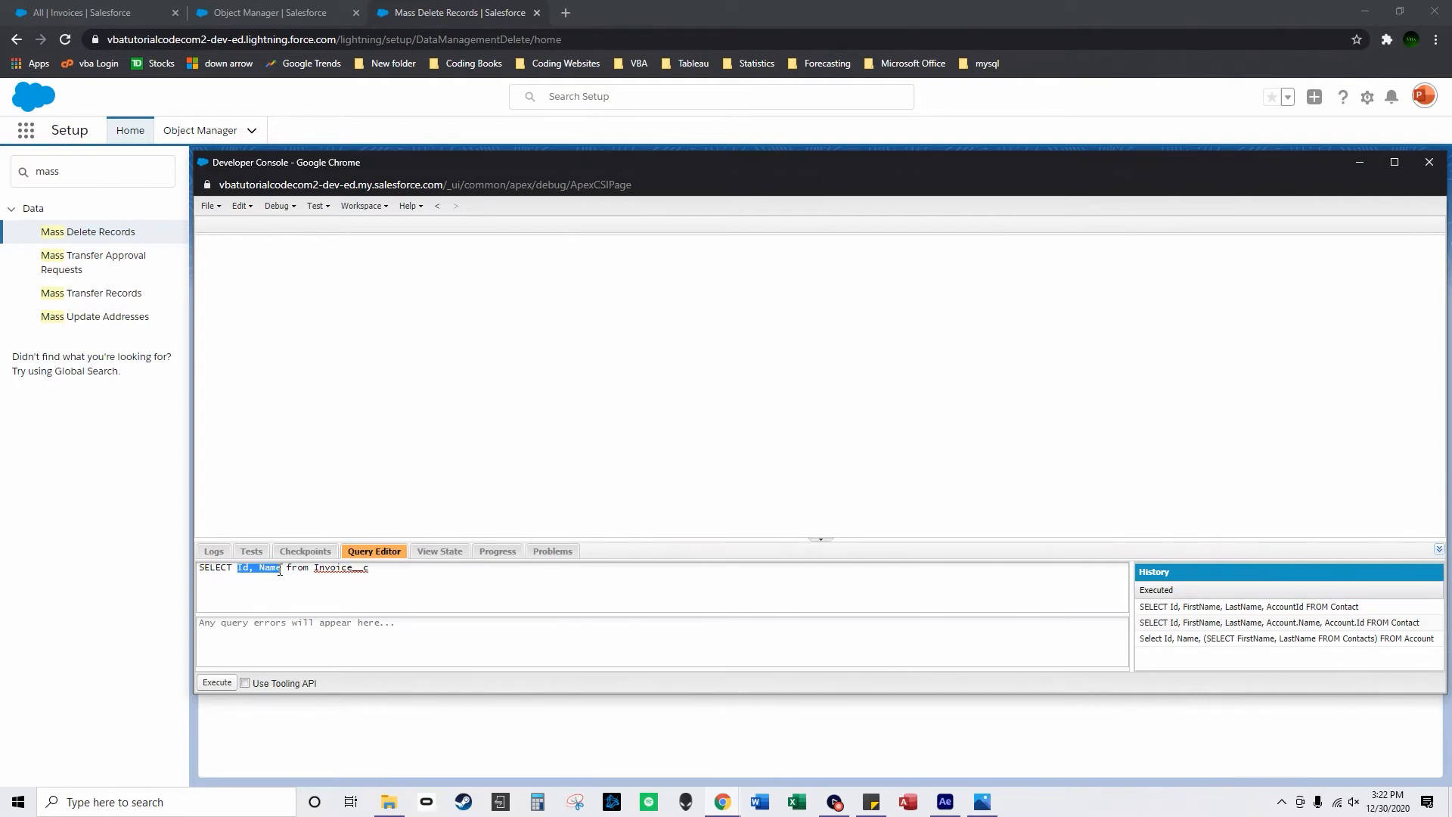
click(270, 12)
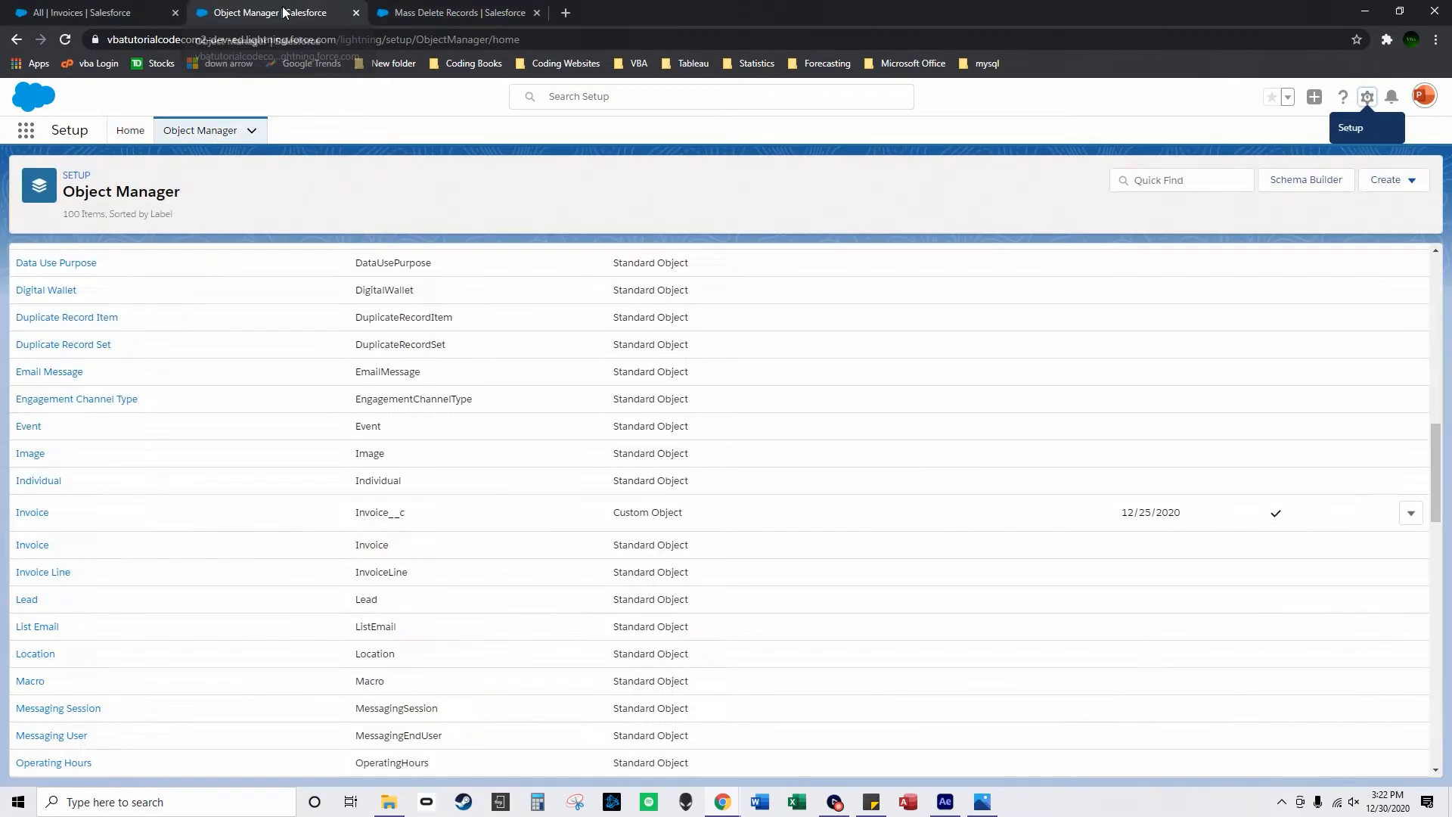
- Scroll the Object Manager list to the custom Invoice (Invoice__c) entry
scroll(down, 3)
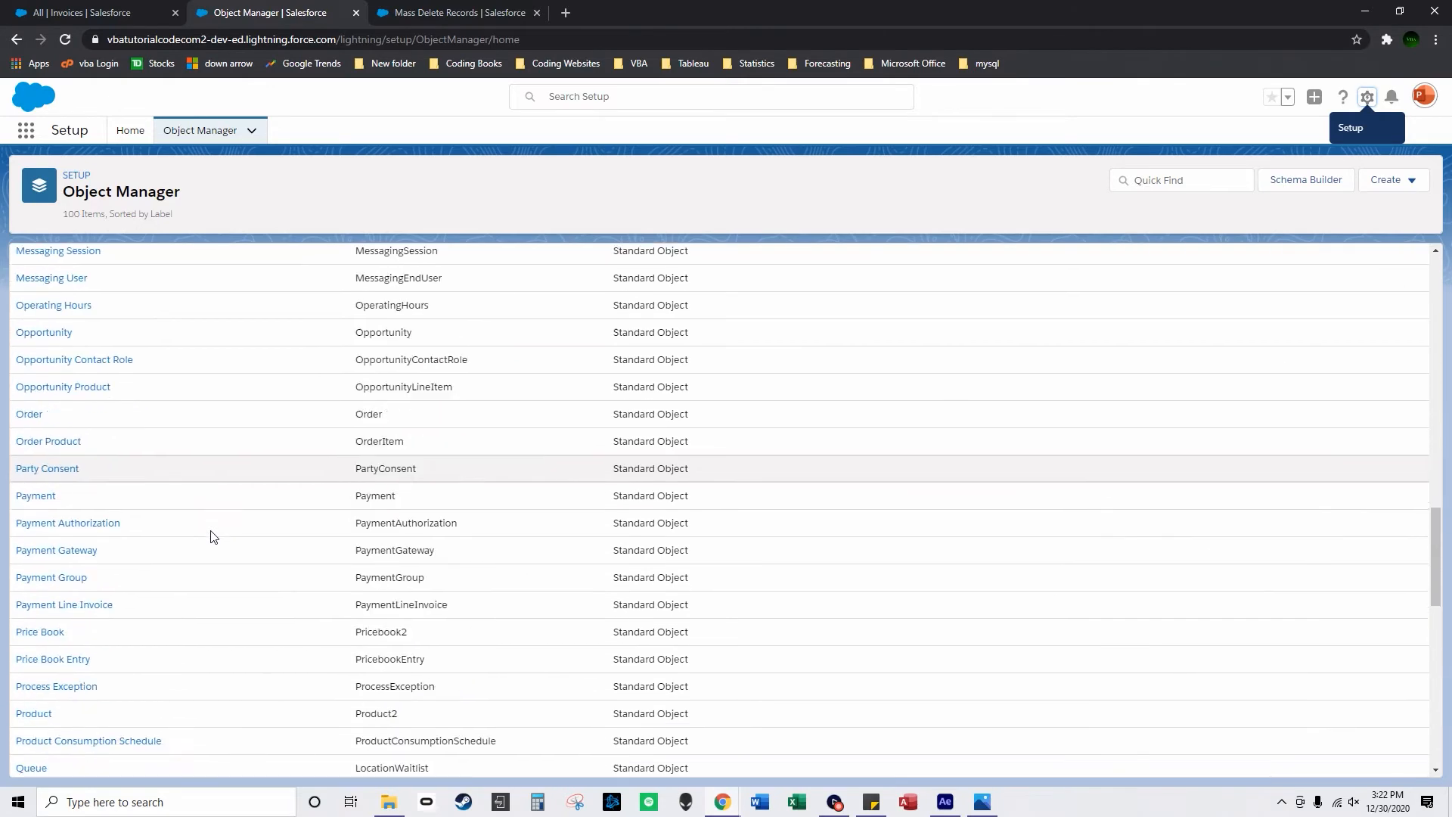
scroll(down, 3)
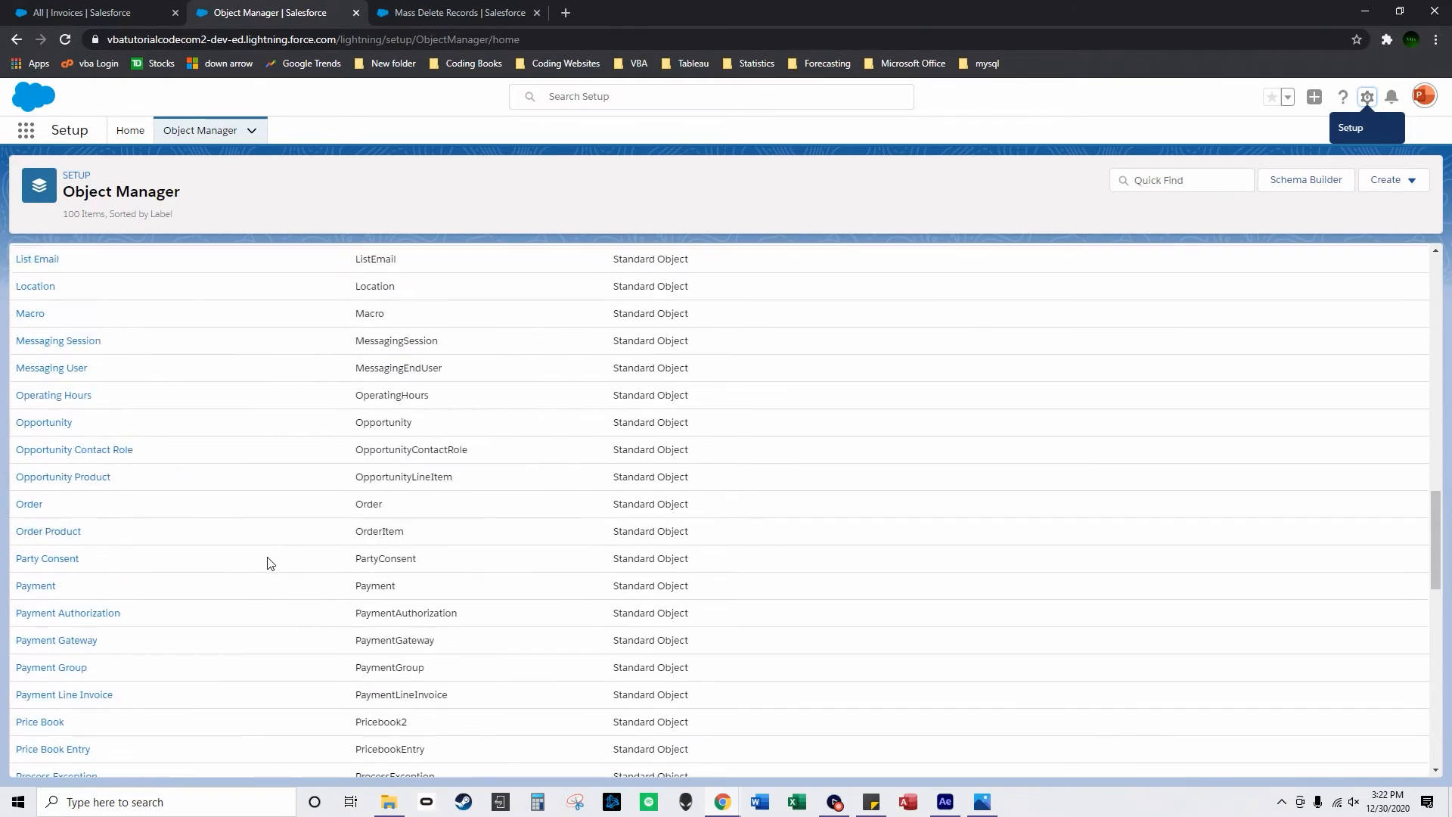
scroll(up, 3)
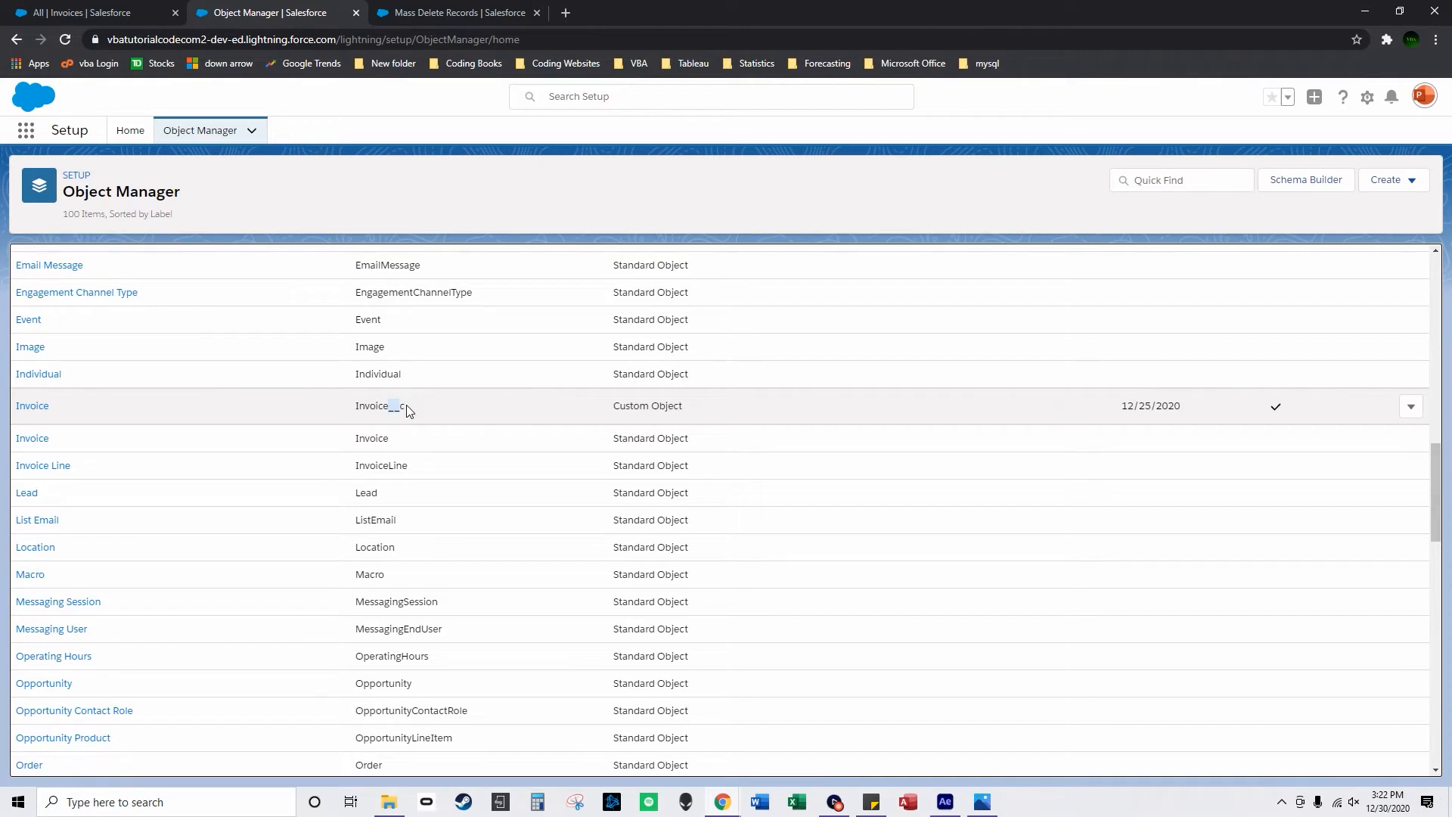
mouse_move(111, 413)
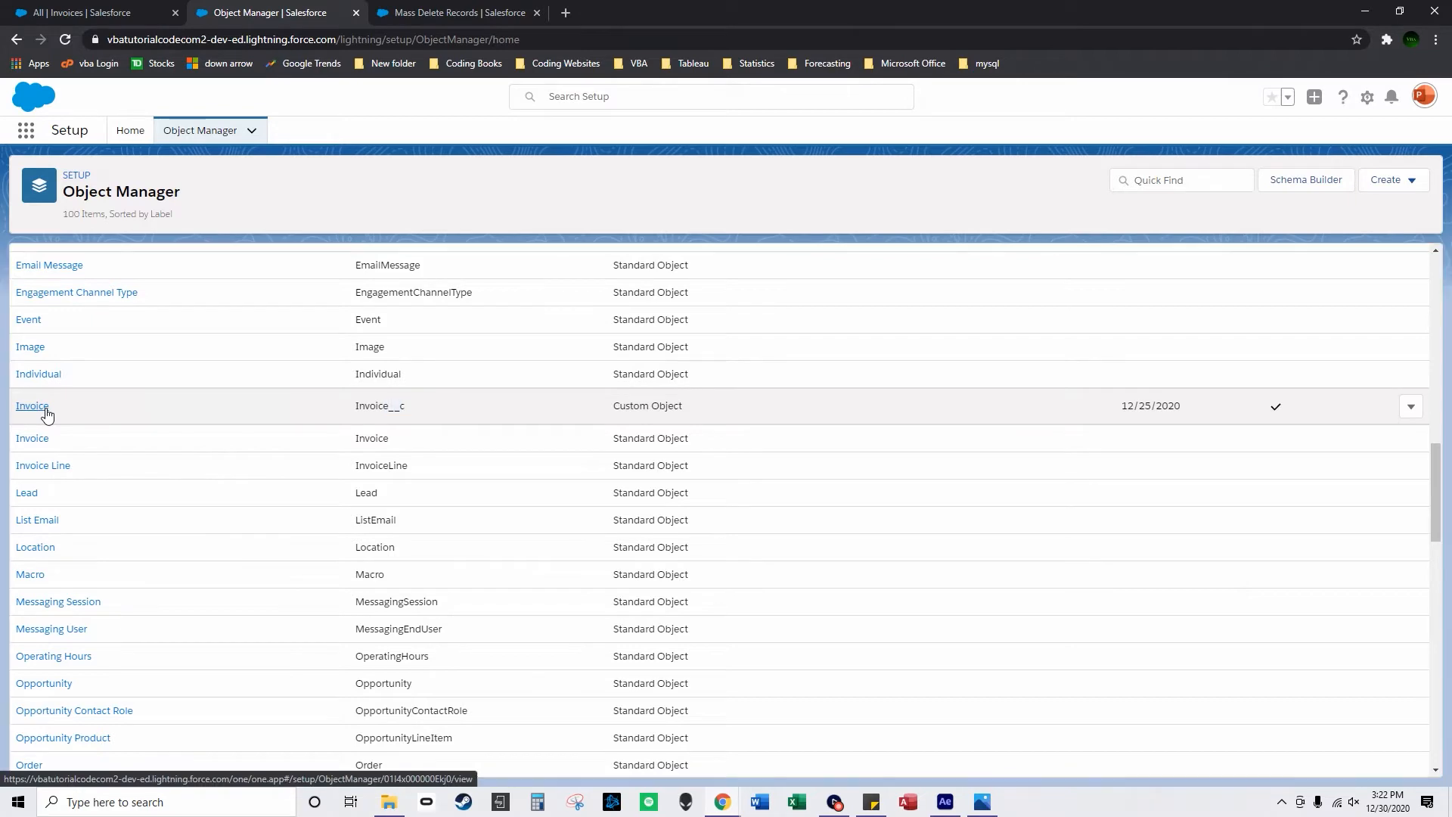
- Show the Invoice object's Fields & Relationships with the console positioned alongside
click(32, 406)
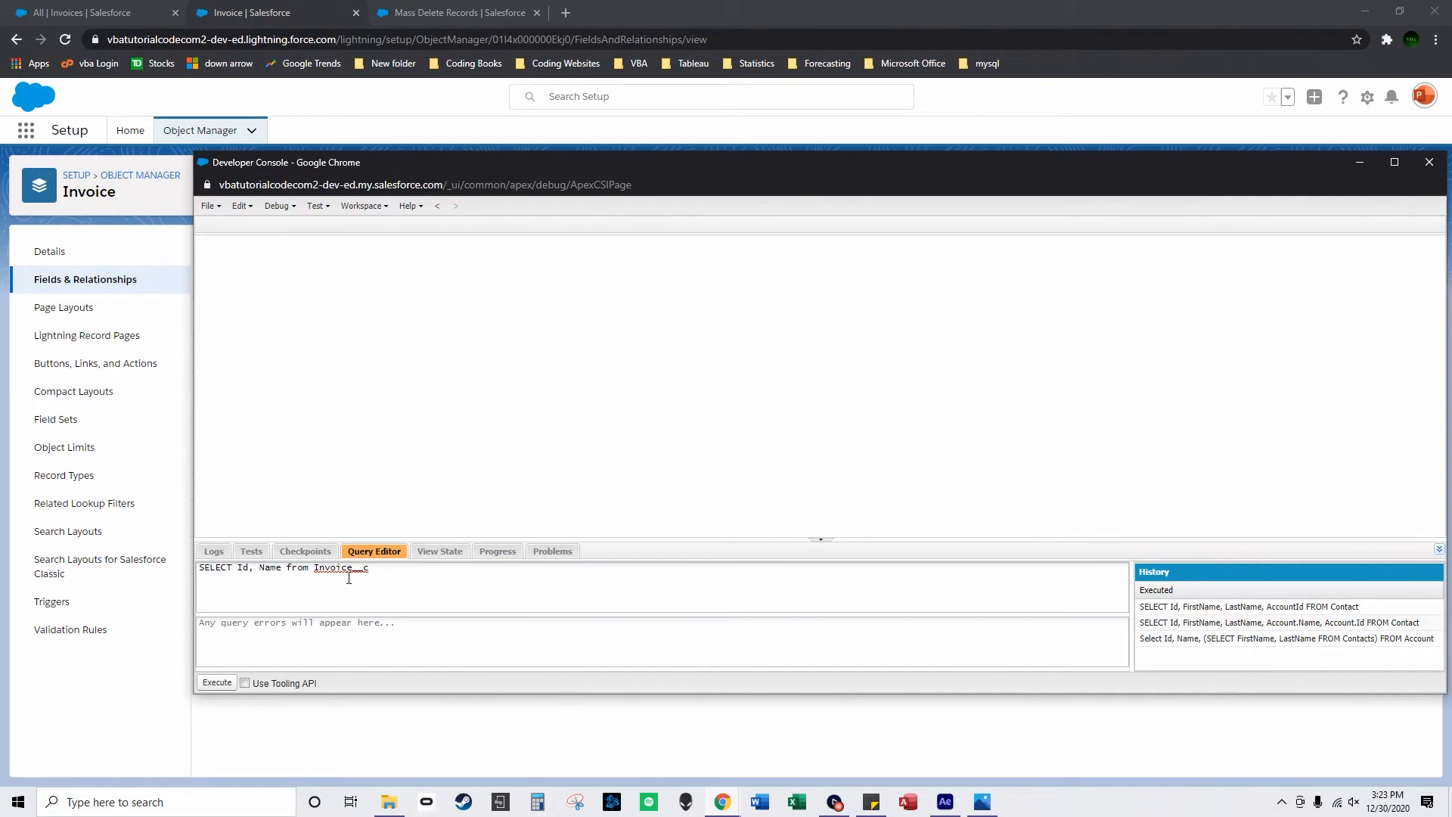
drag(286, 161, 306, 168)
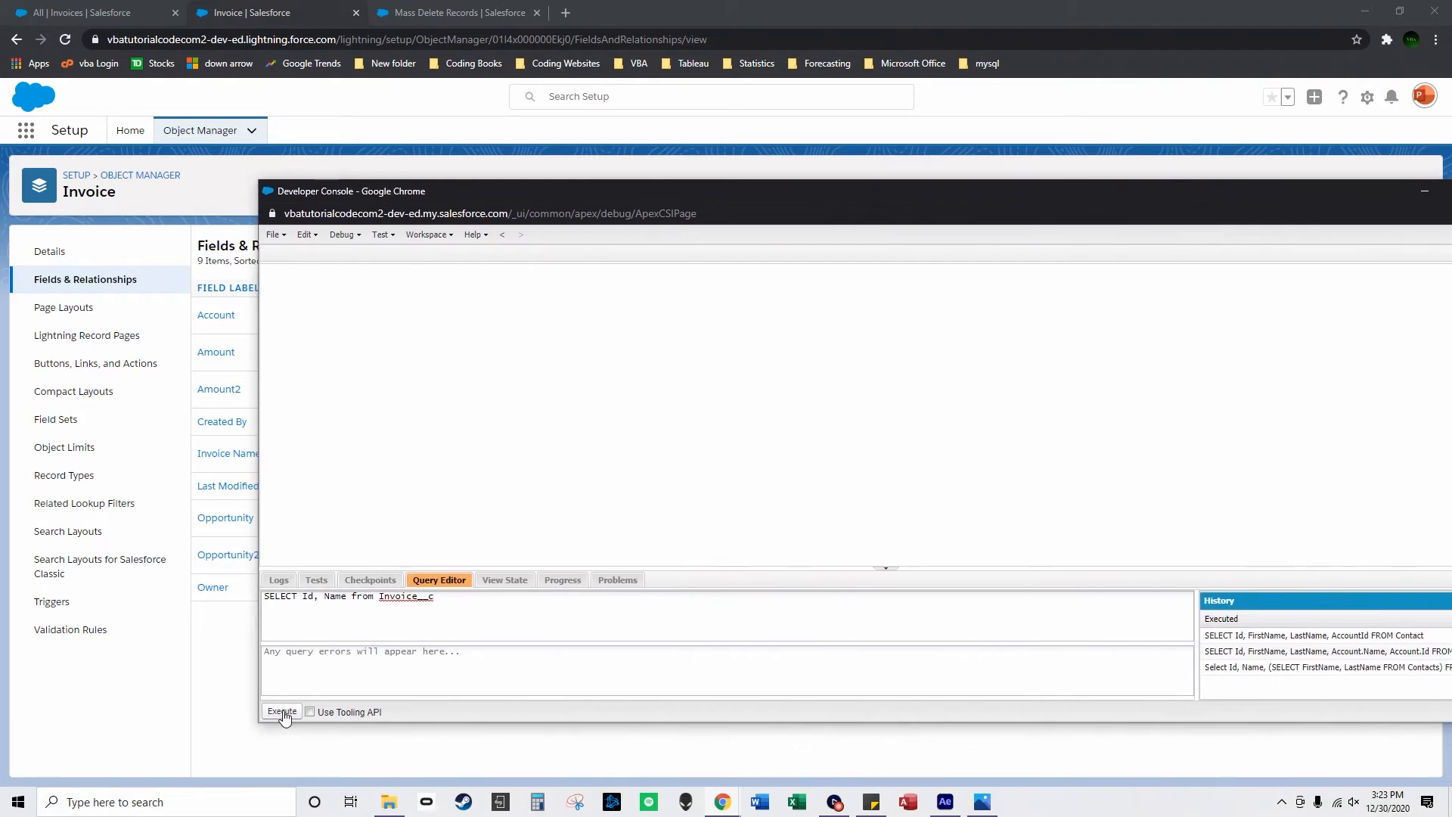
- Execute the Invoice__c query, returning 85 rows, and browse the results
click(281, 711)
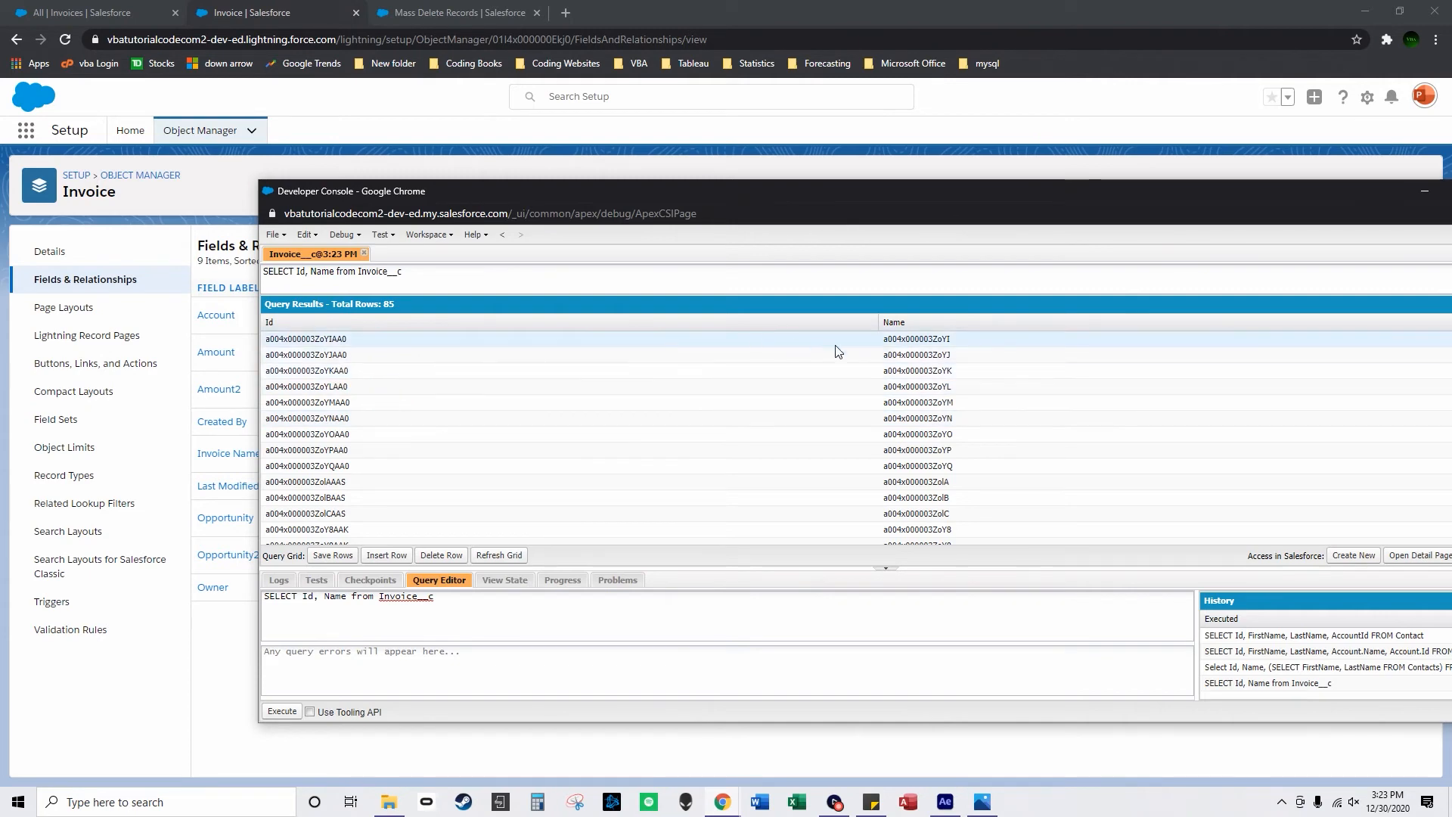
mouse_move(951, 350)
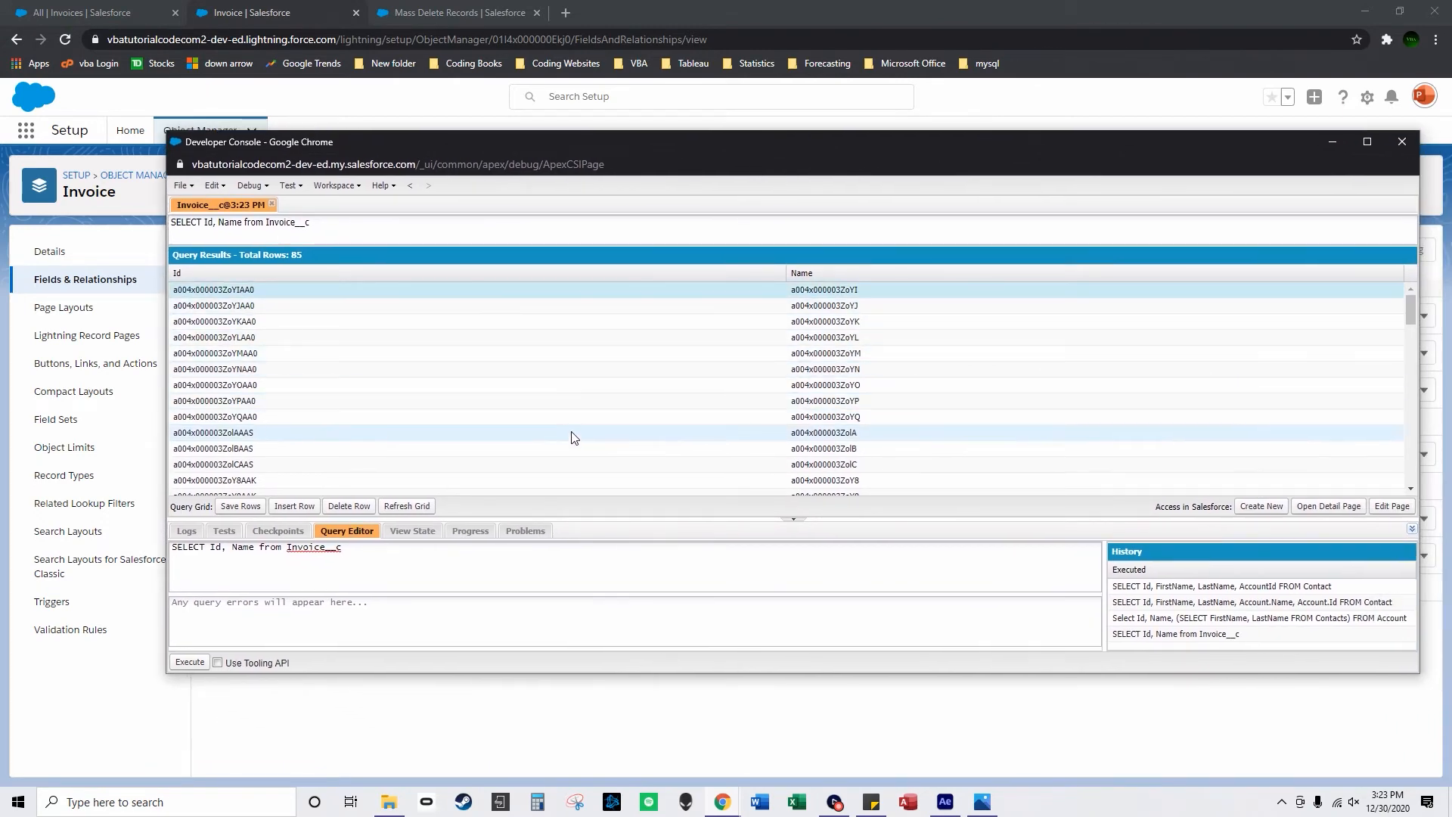
scroll(down, 3)
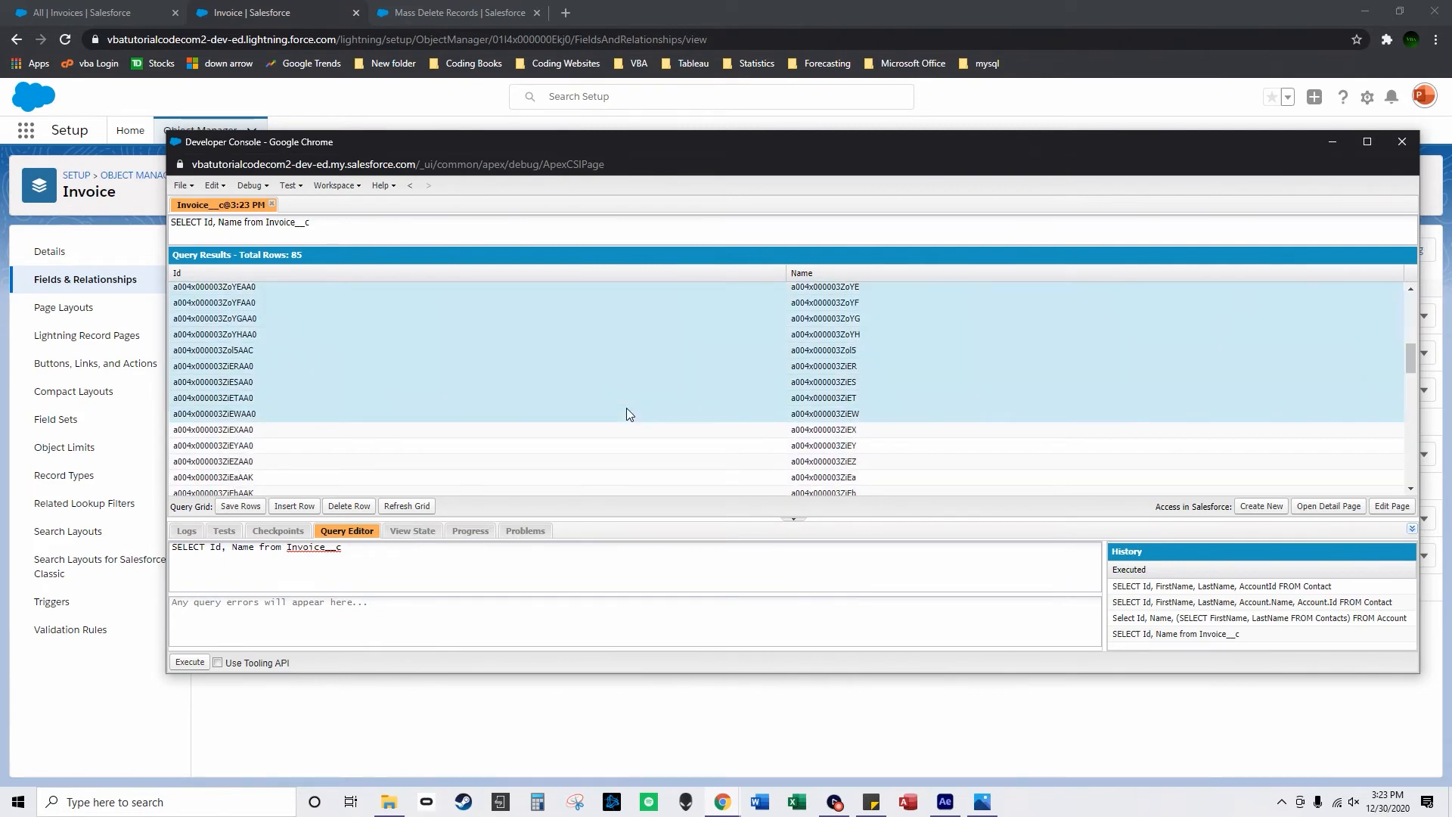
- Delete the 31 selected invoice rows, refresh to 54 remaining, and return to All Invoices
click(348, 505)
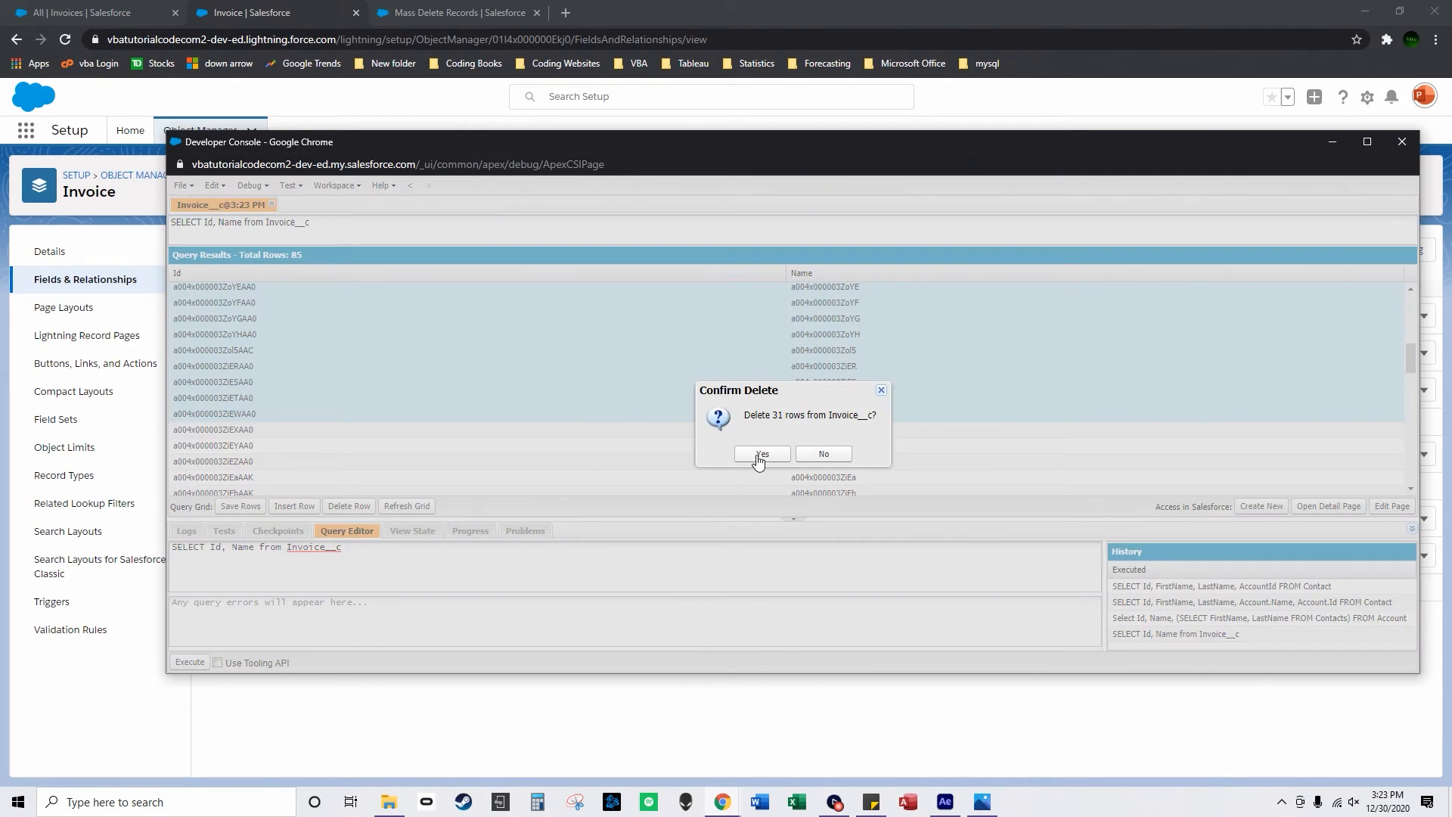
click(759, 454)
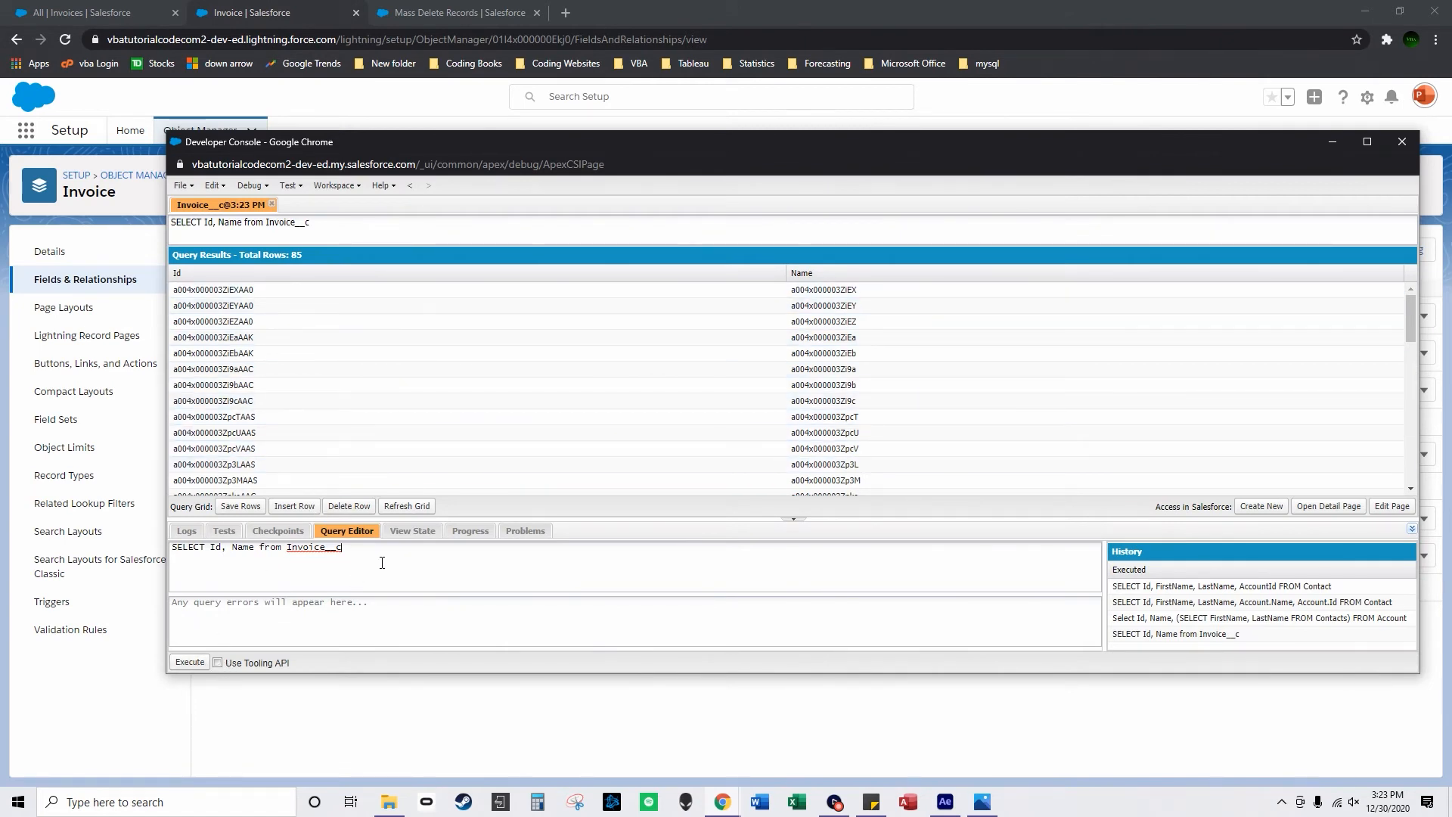
click(407, 505)
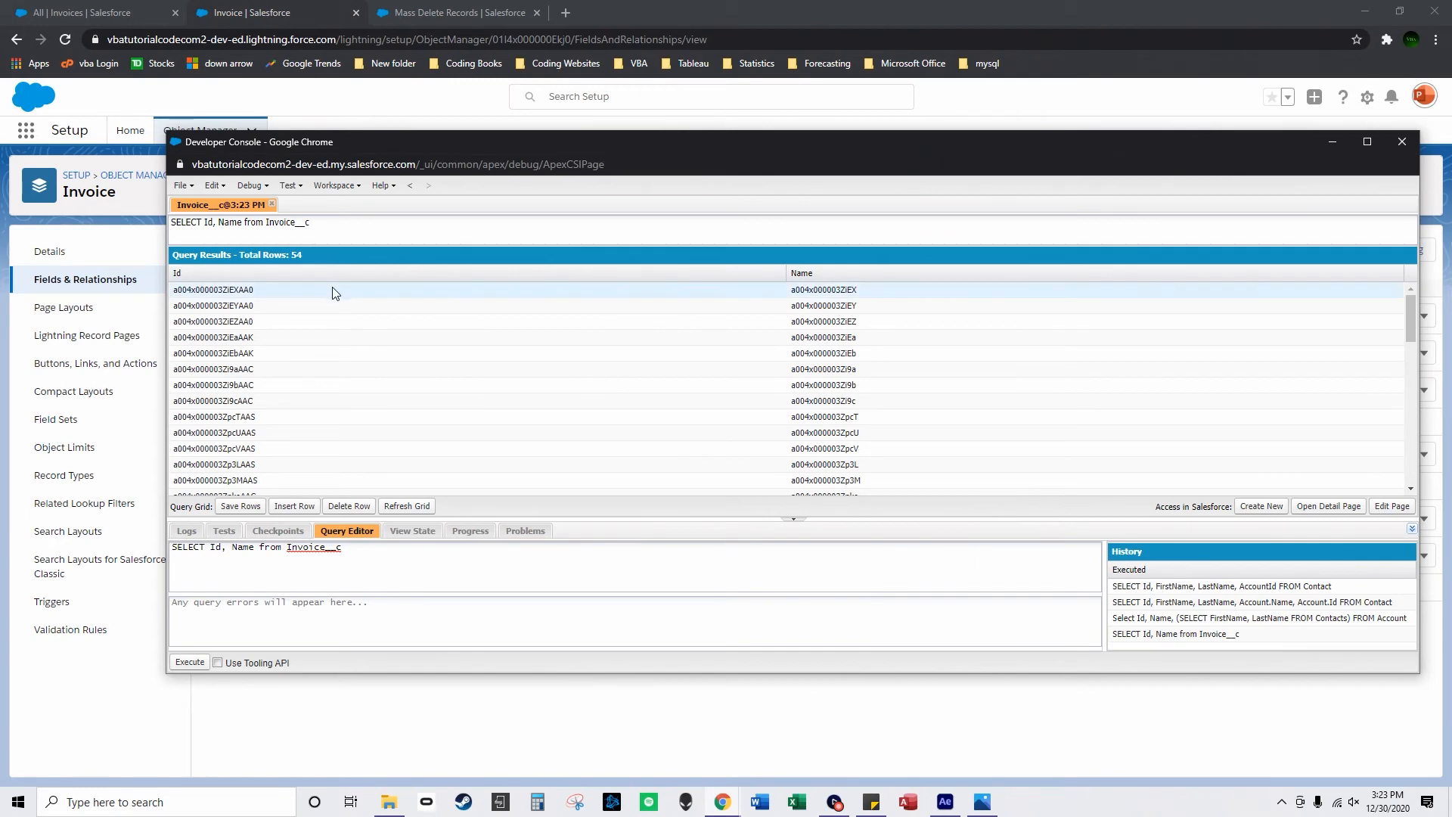
click(88, 12)
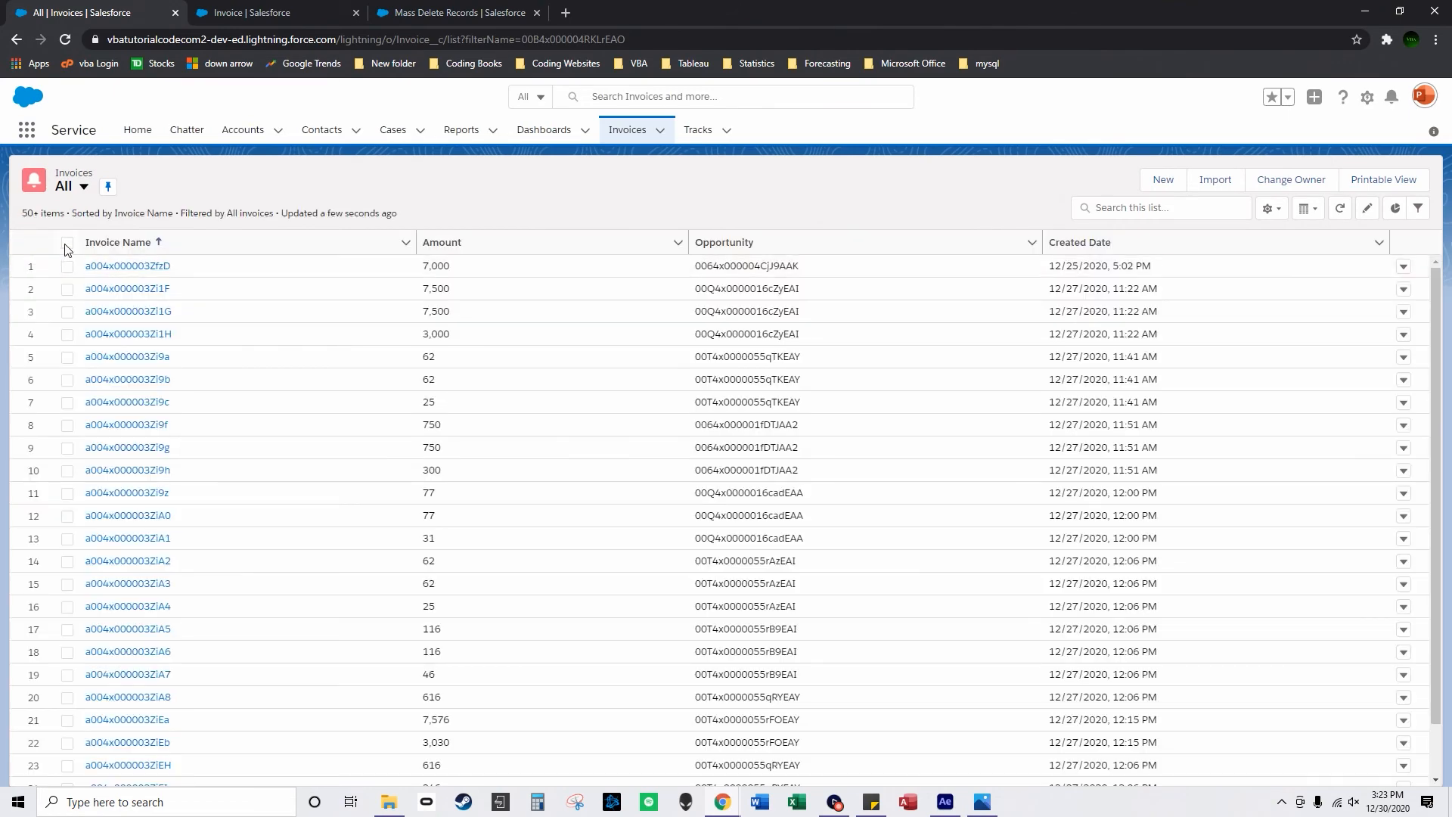
- Select all 54 remaining invoices in the Invoices list
click(67, 242)
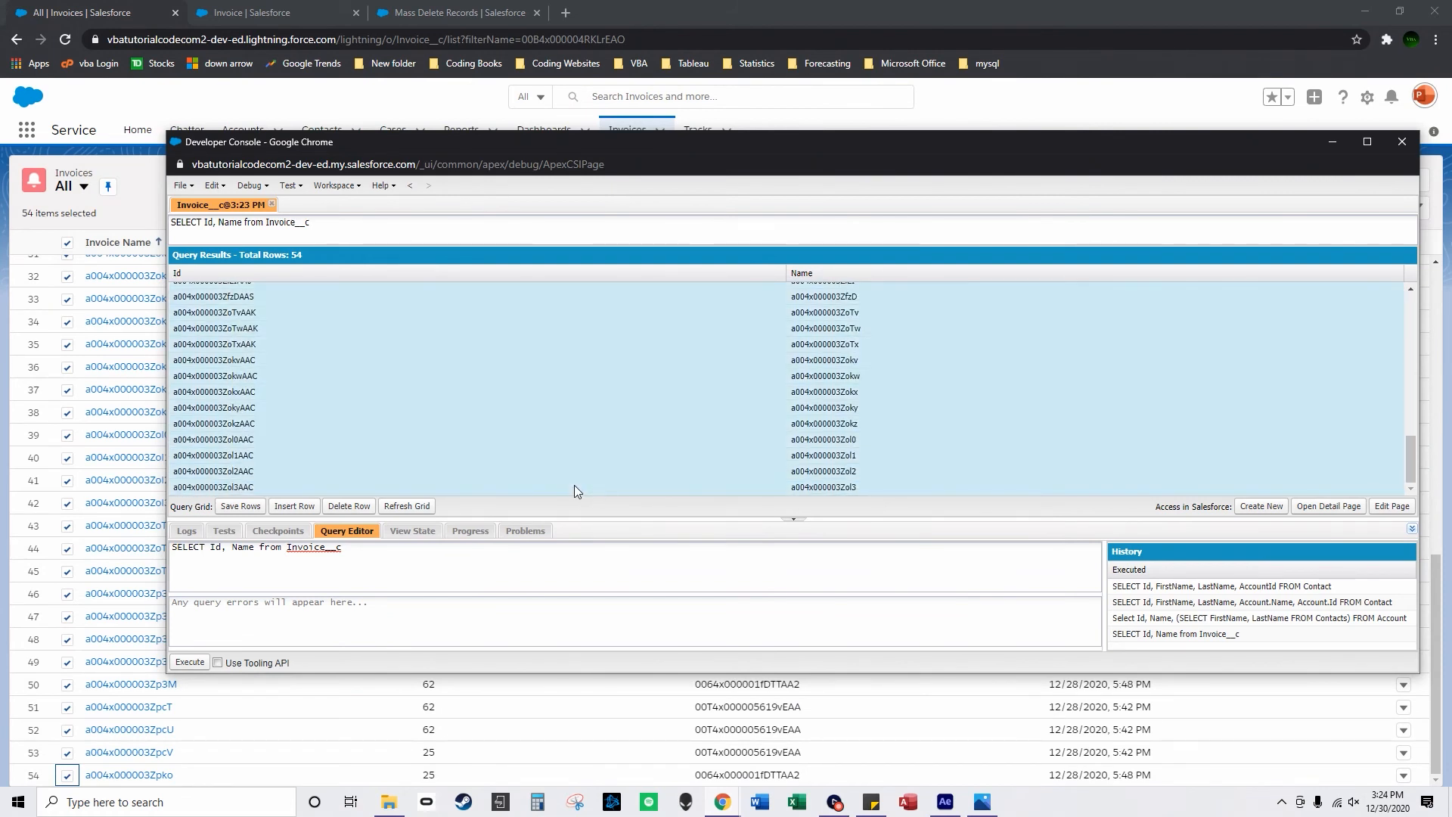
- Delete the 54 marked invoice rows, confirm, and refresh the grid until no rows remain
click(348, 505)
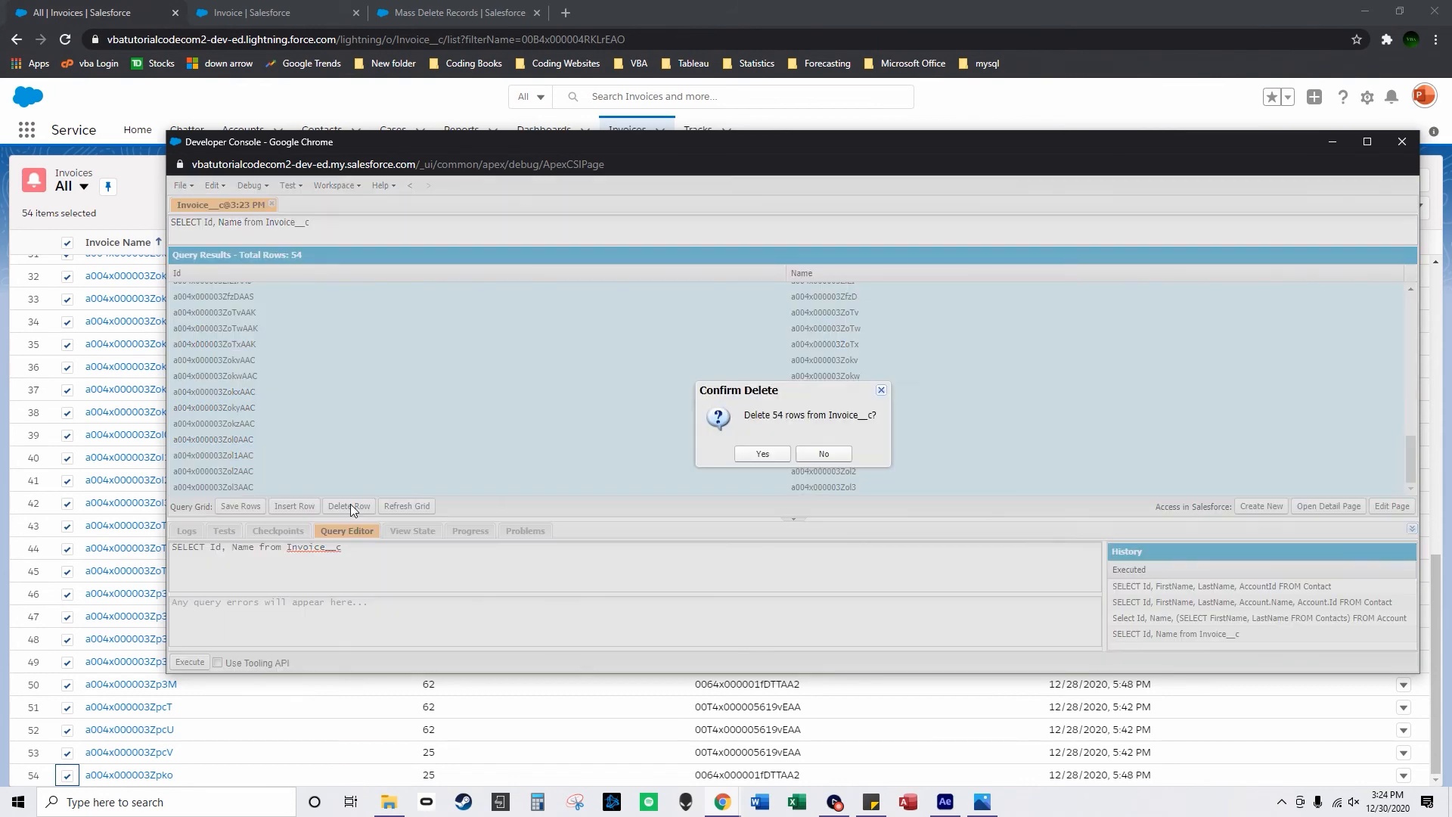
click(760, 454)
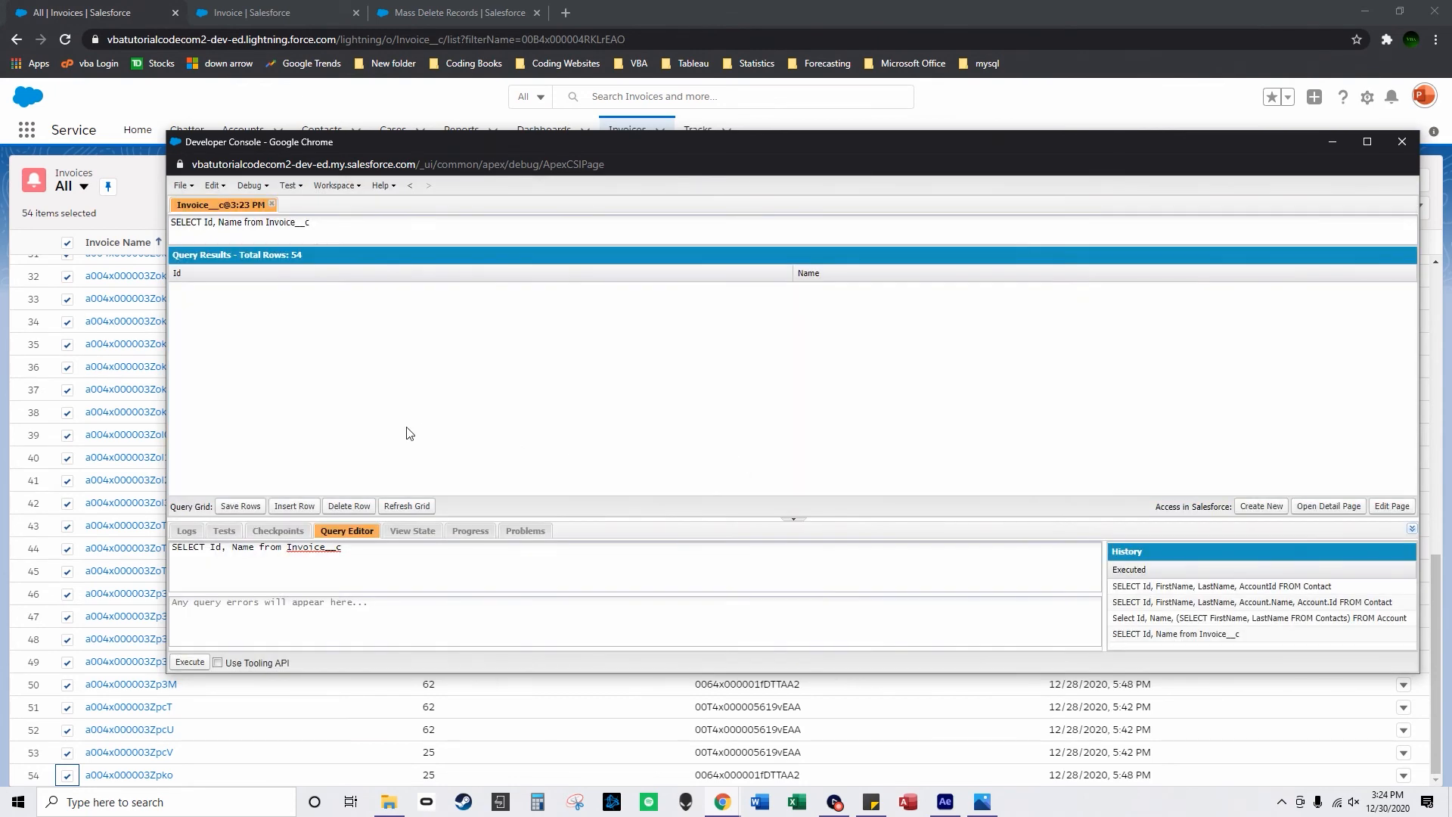
click(189, 661)
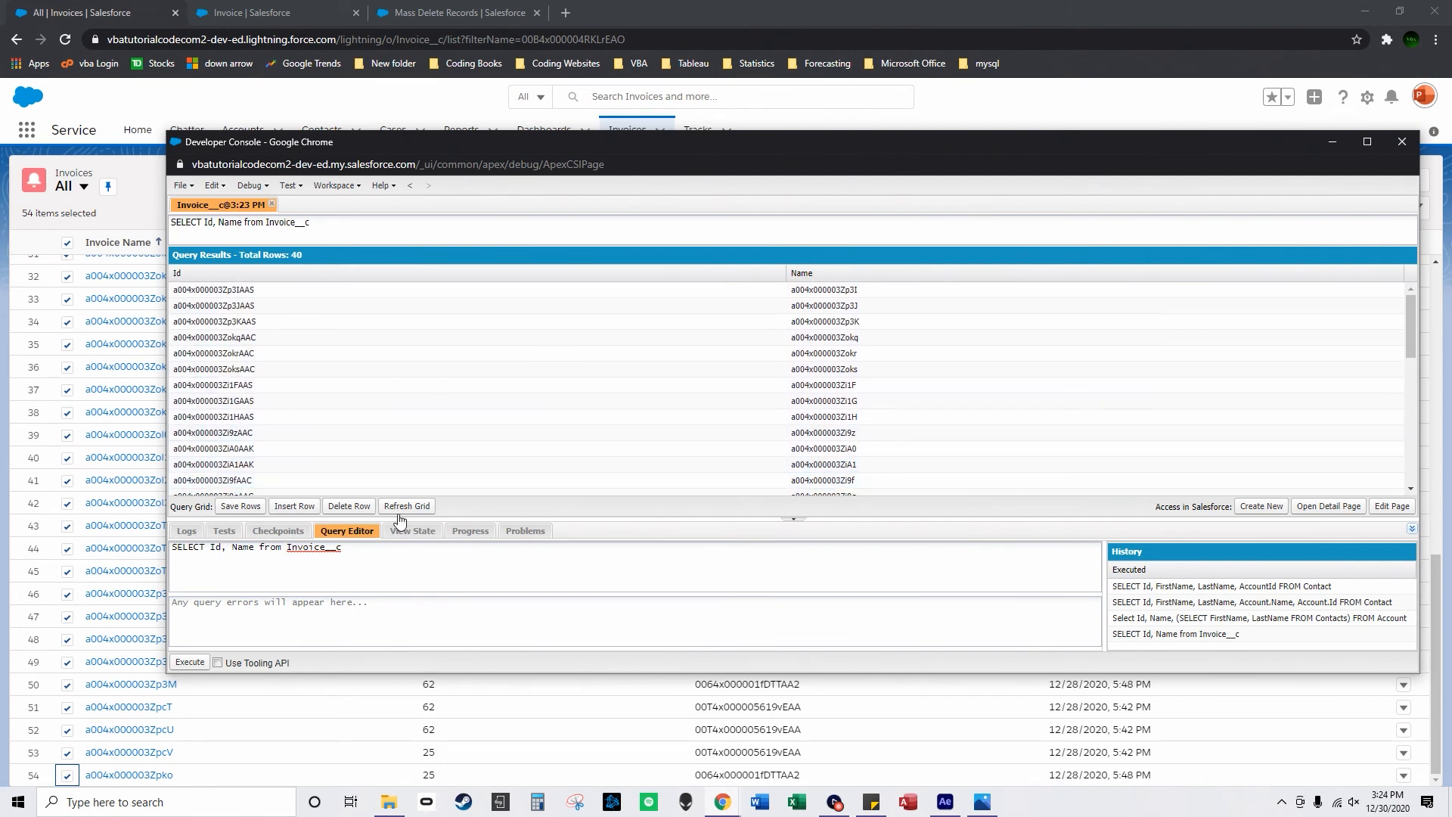
click(405, 506)
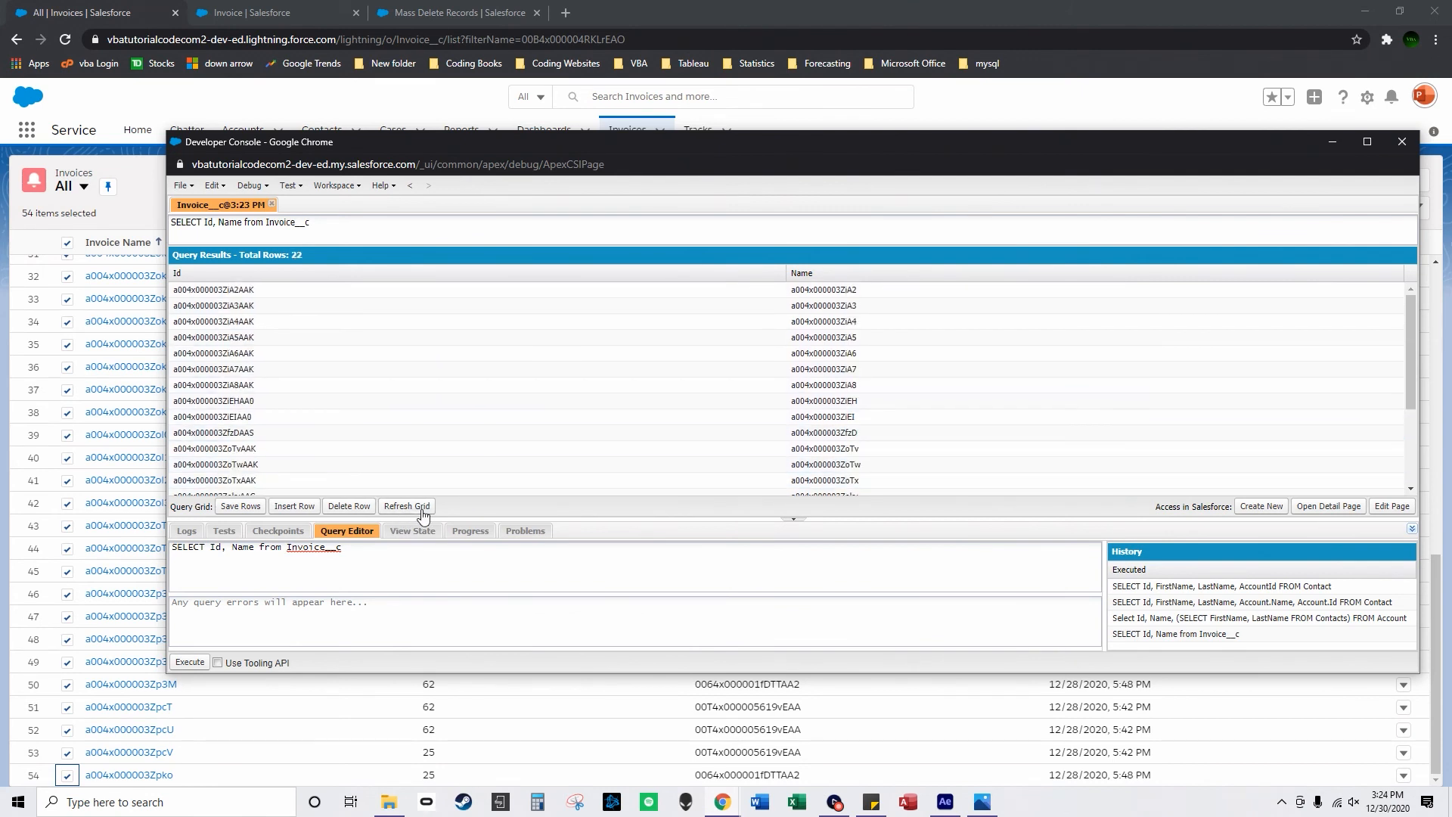
click(405, 506)
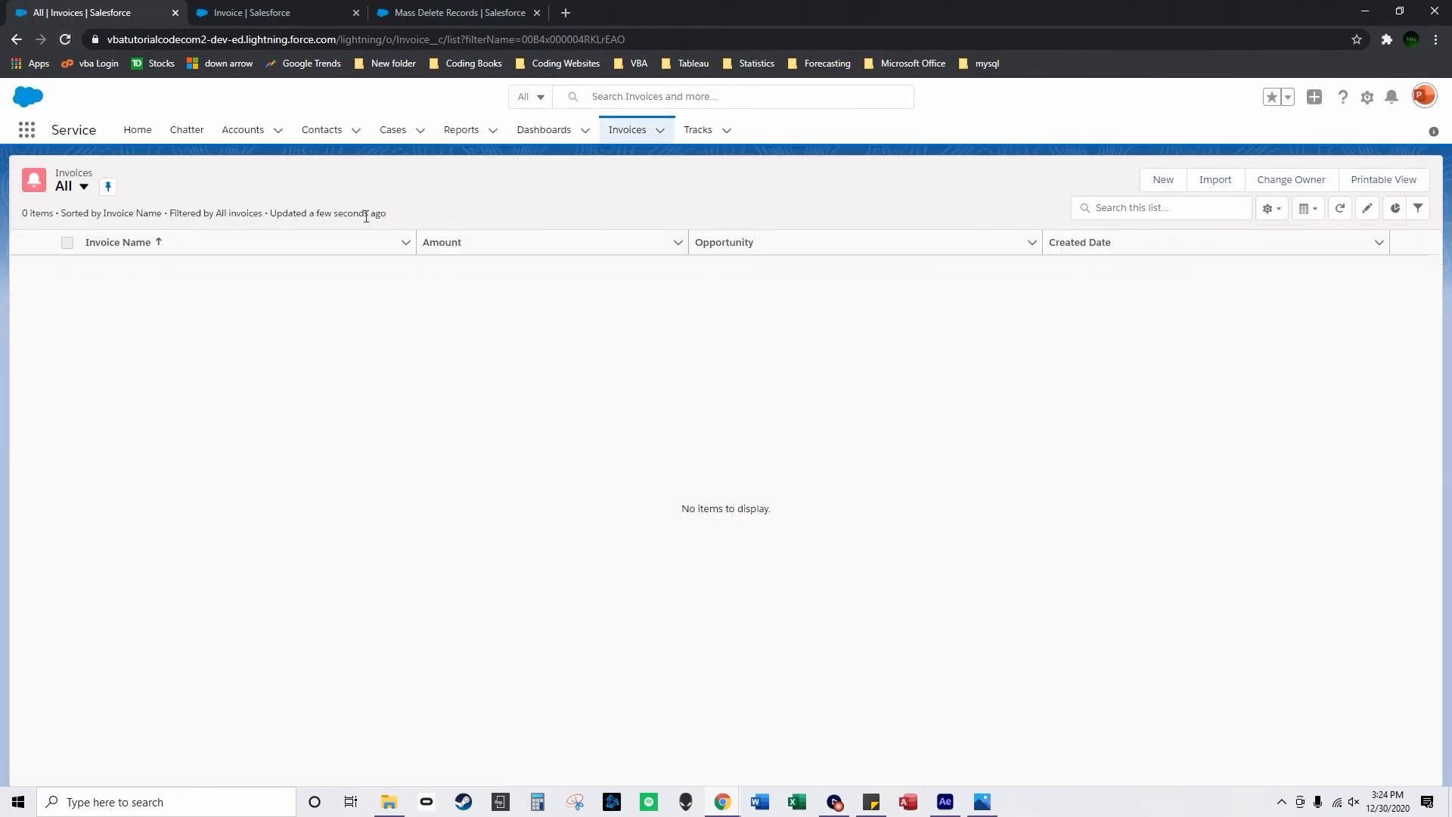
- Find 'recycle' in the App Launcher and go to the Recycle Bin listing deleted invoices
click(26, 130)
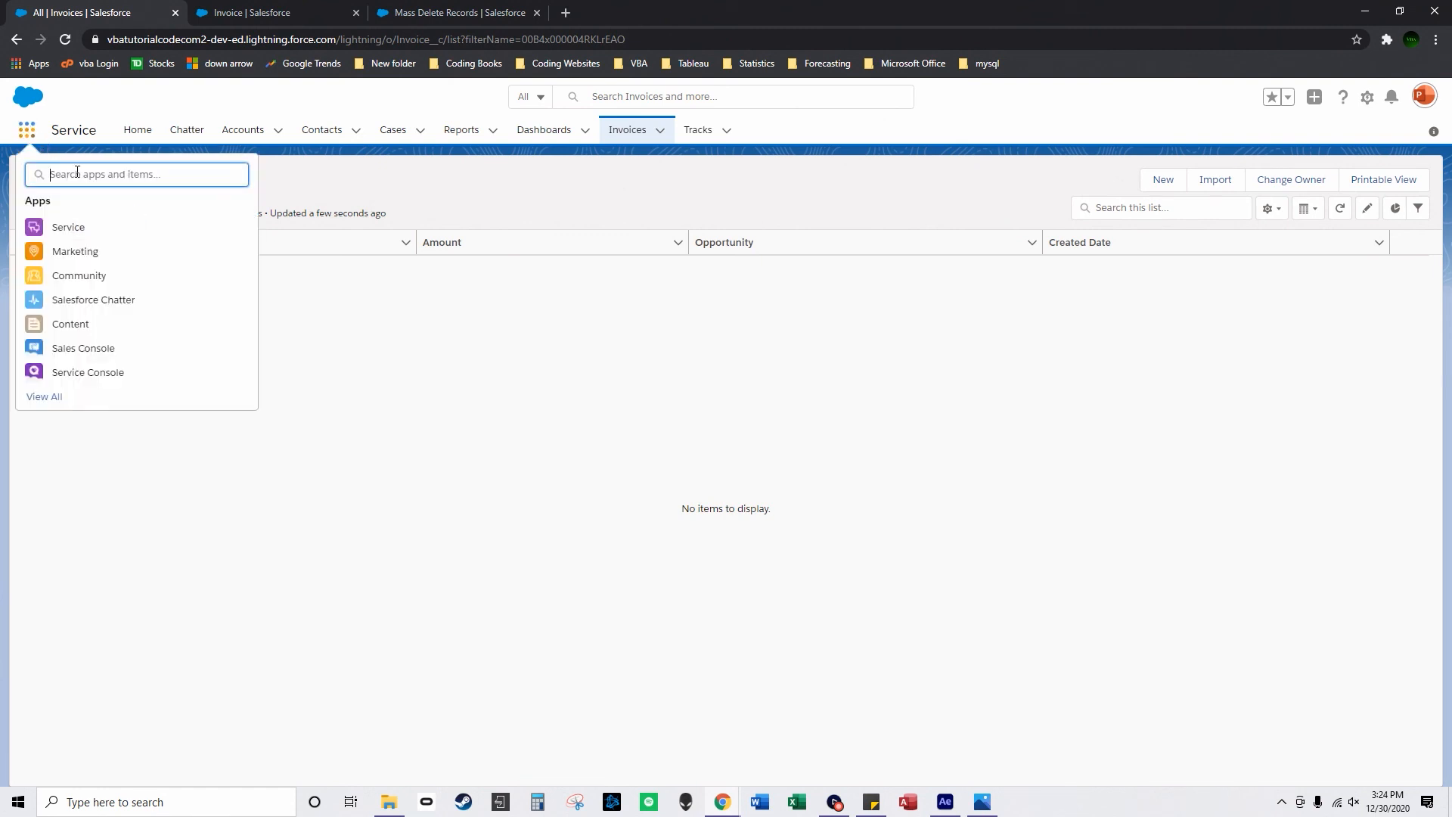
text(recycle)
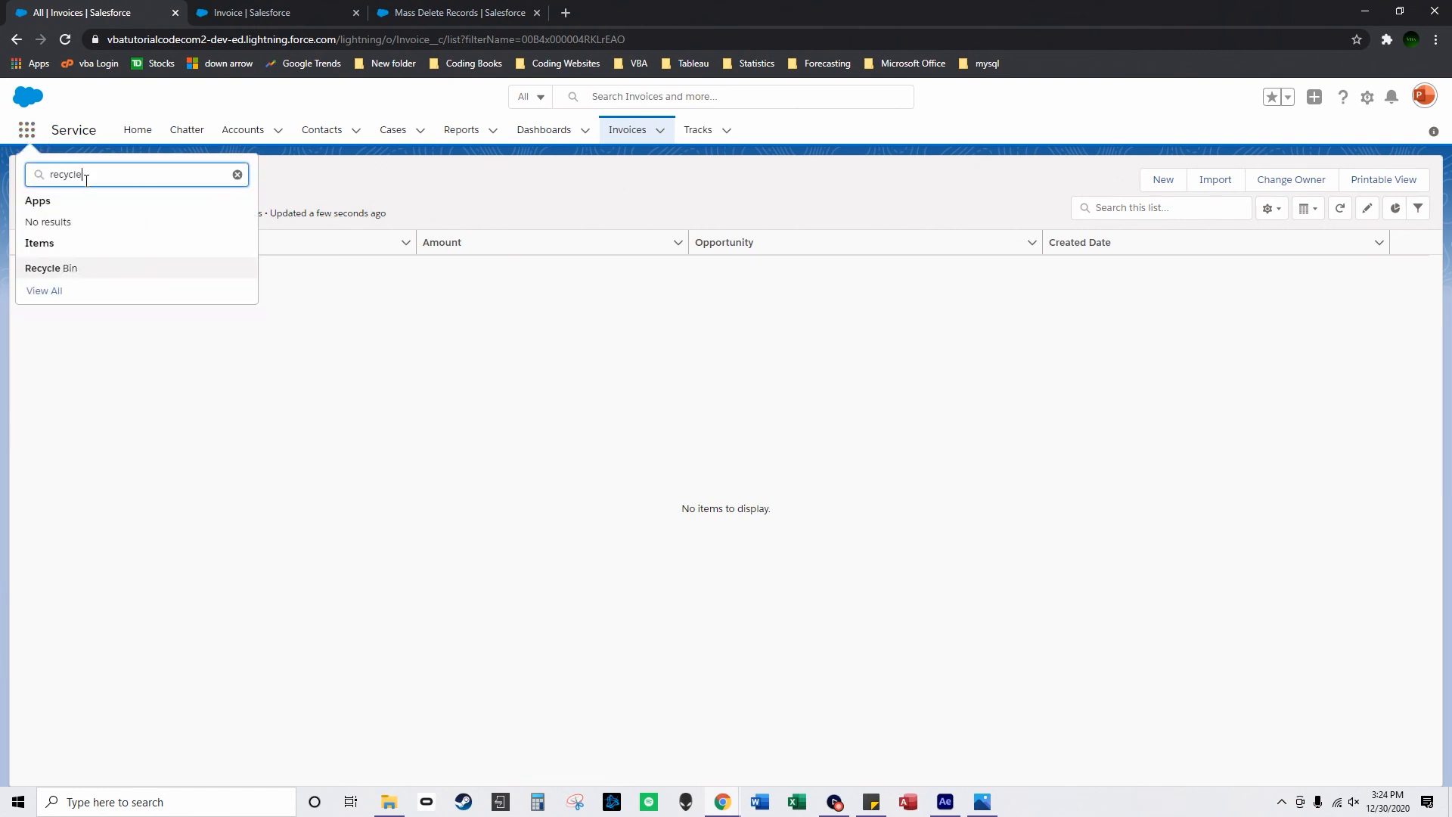
click(50, 269)
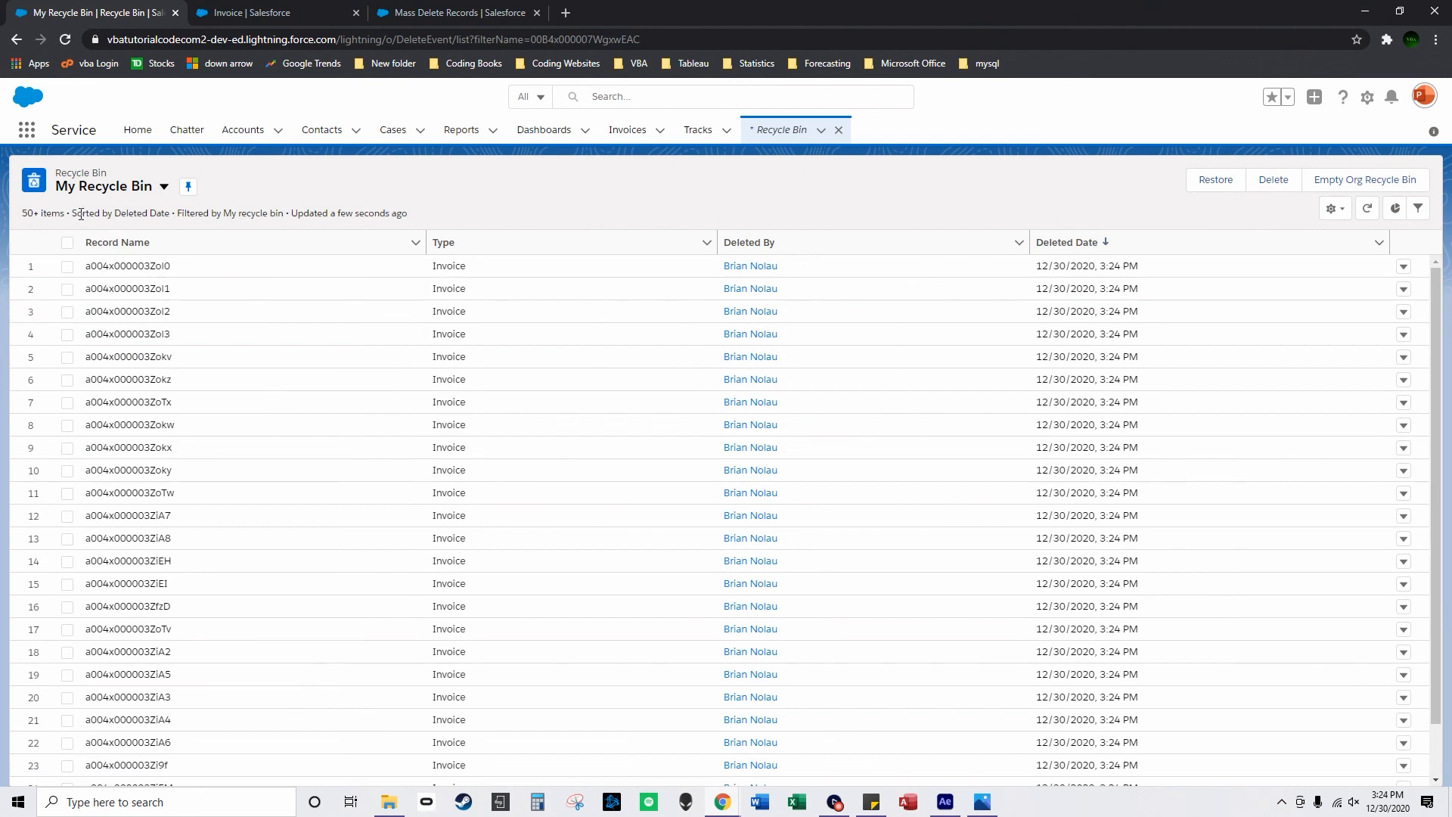
- Empty the Org Recycle Bin and confirm permanent deletion of all items
click(118, 242)
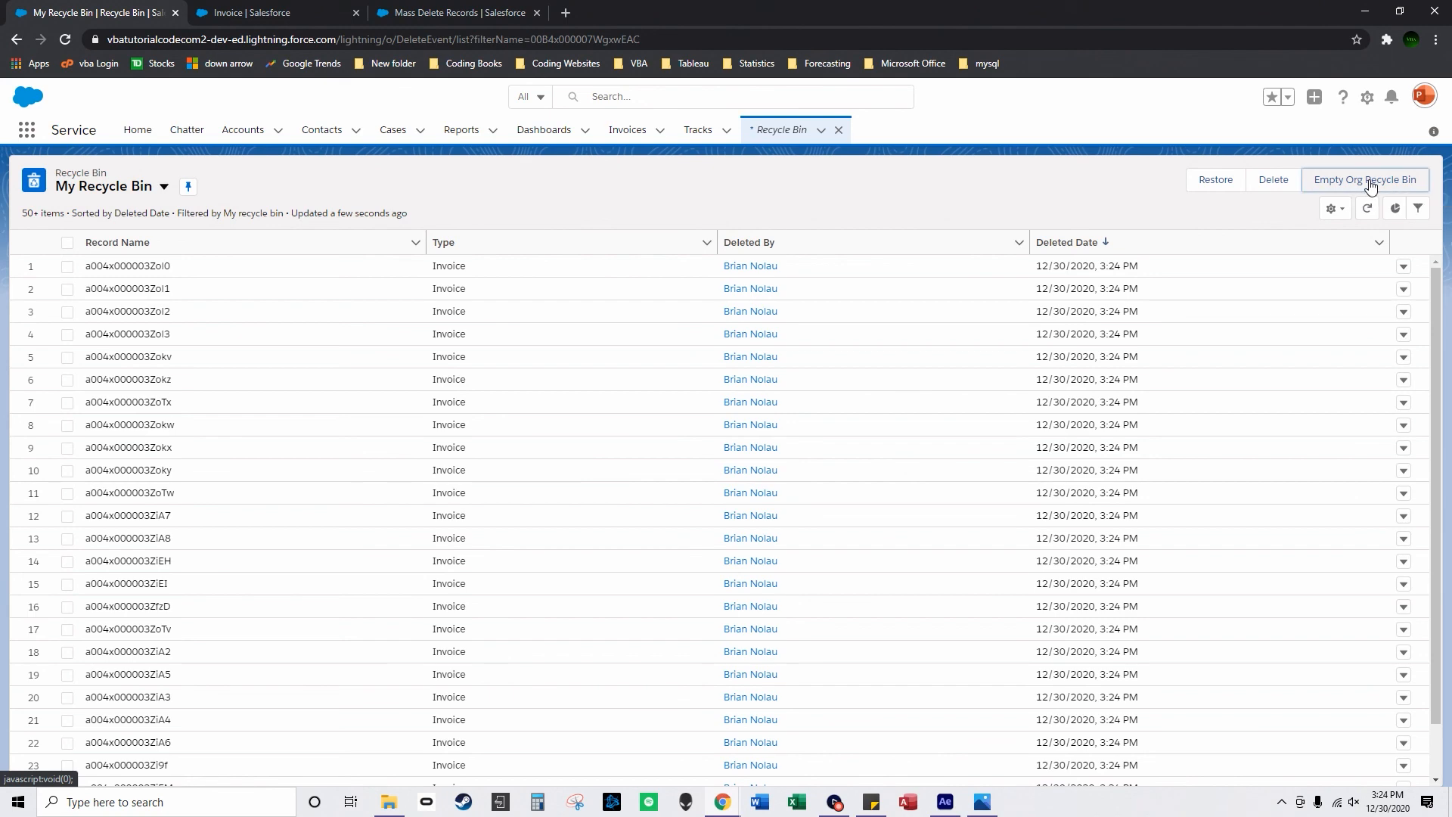
click(1363, 179)
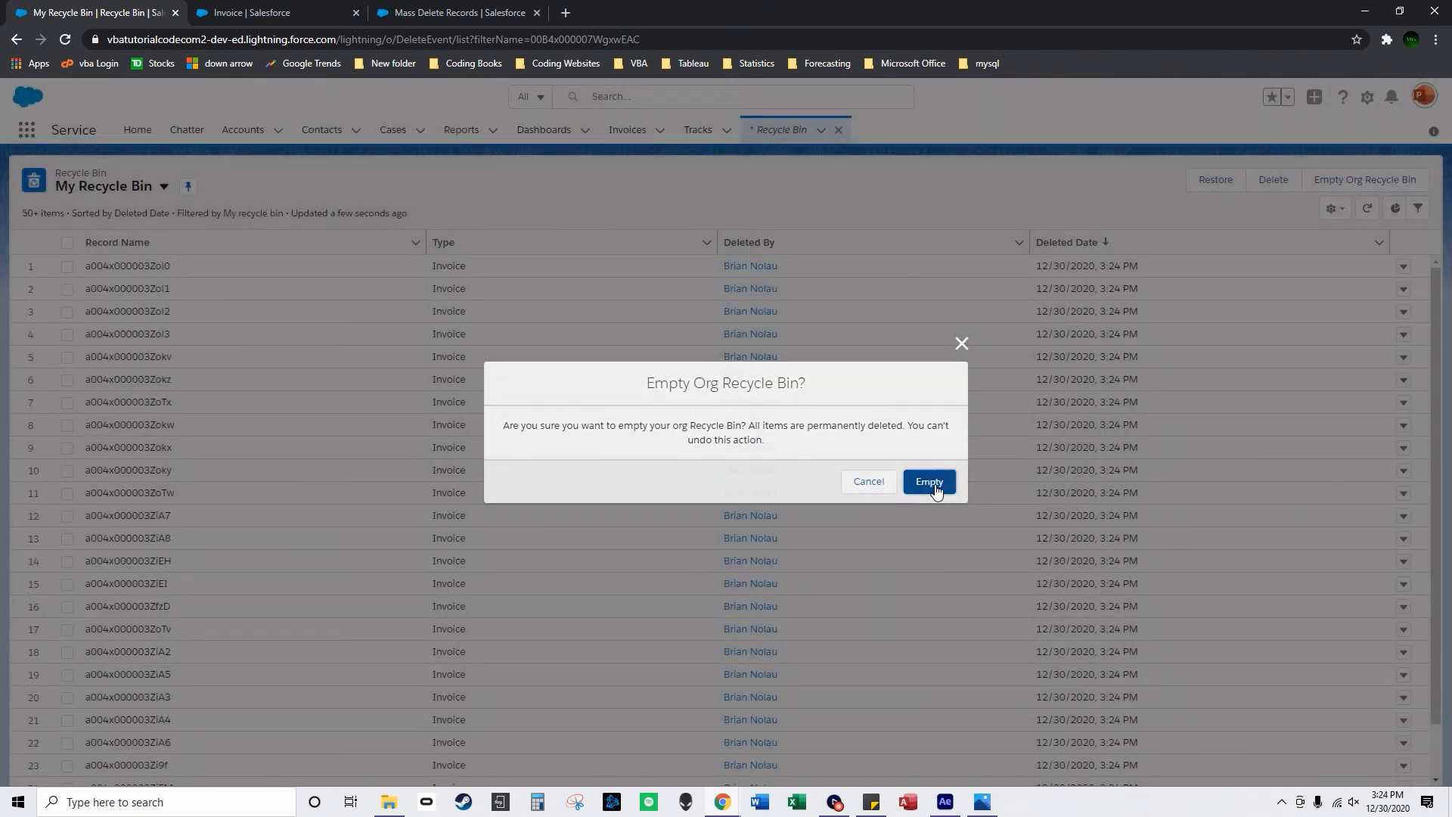
click(927, 481)
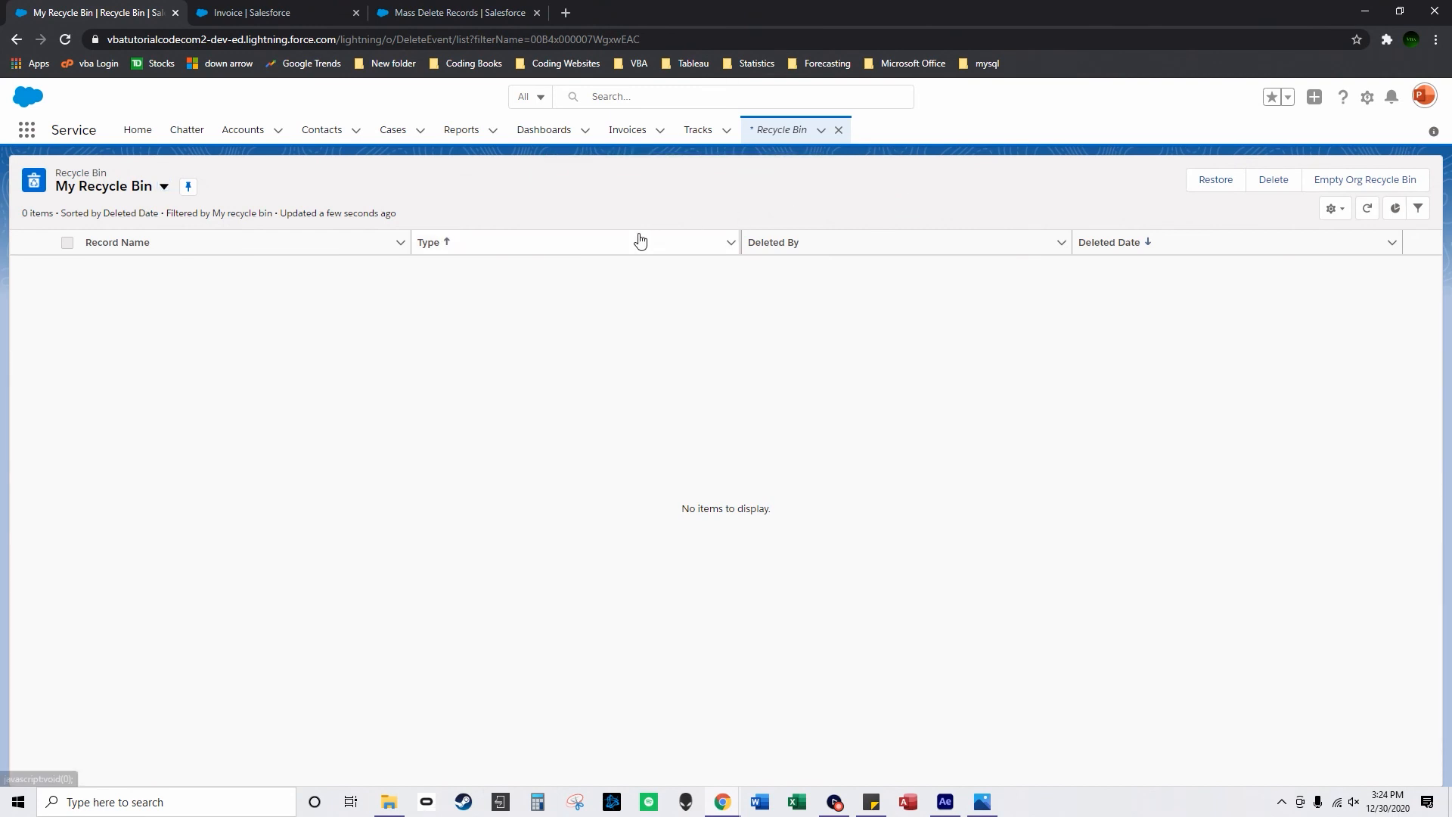
mouse_move(895, 651)
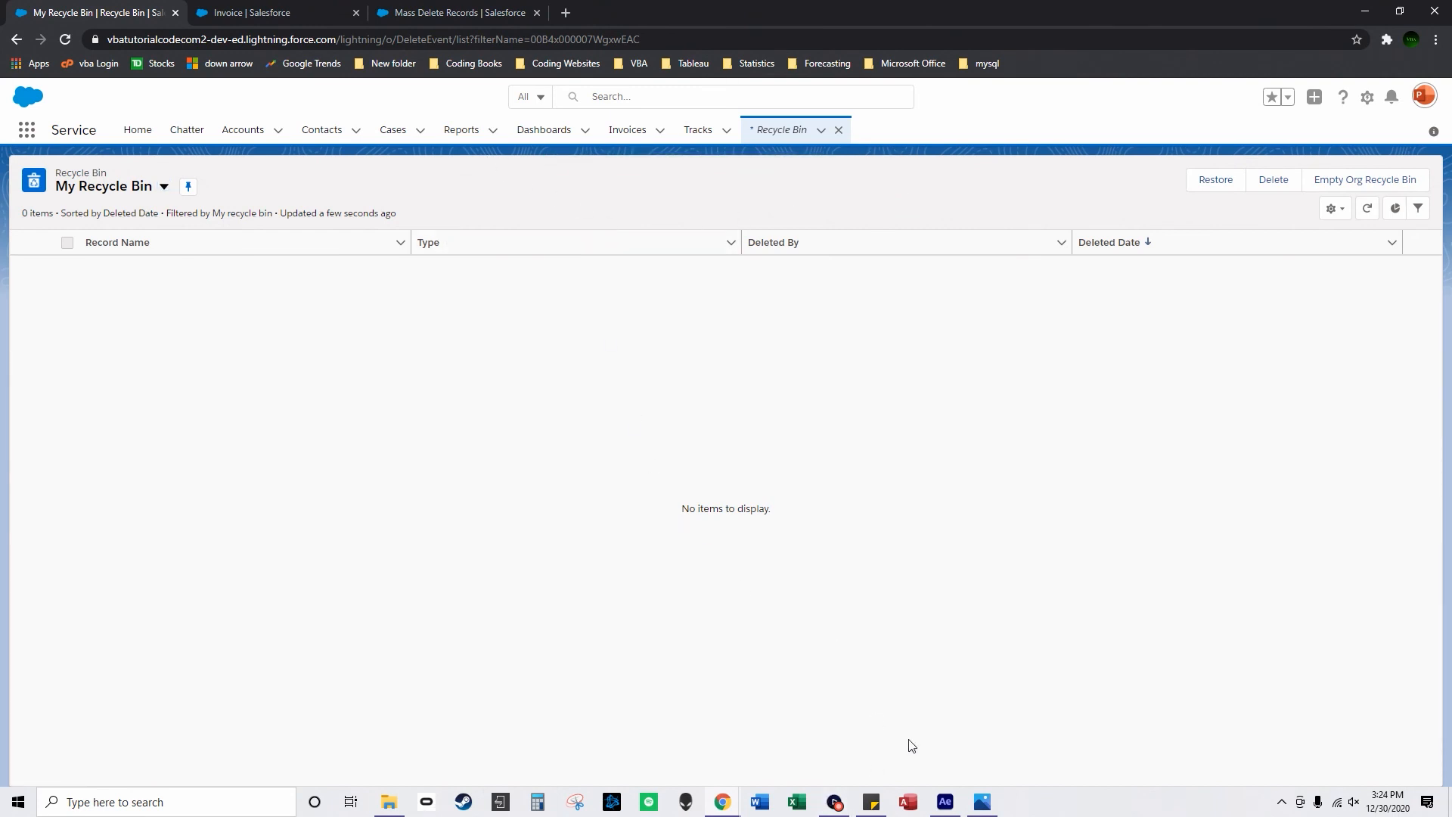
mouse_move(865, 764)
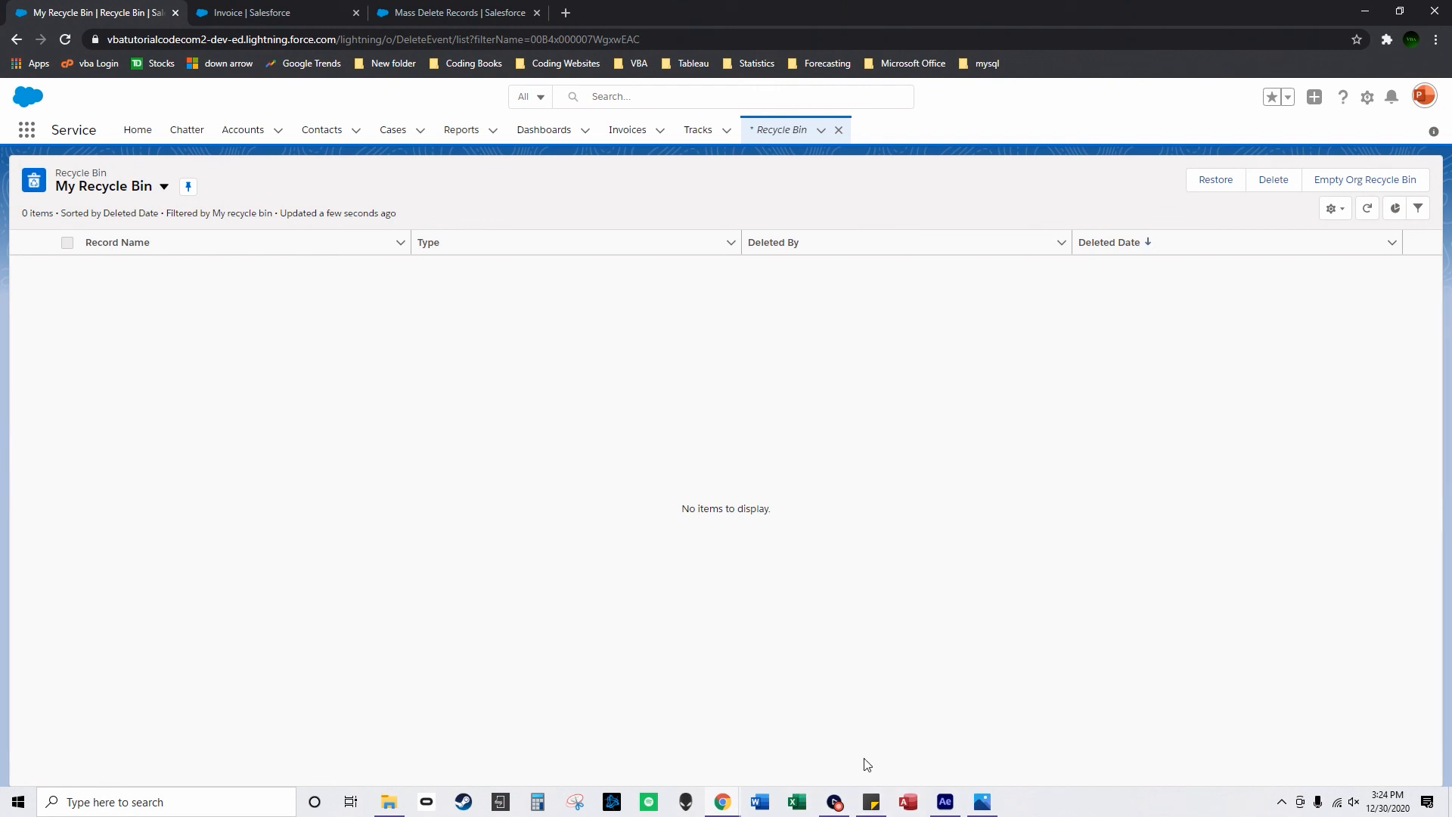